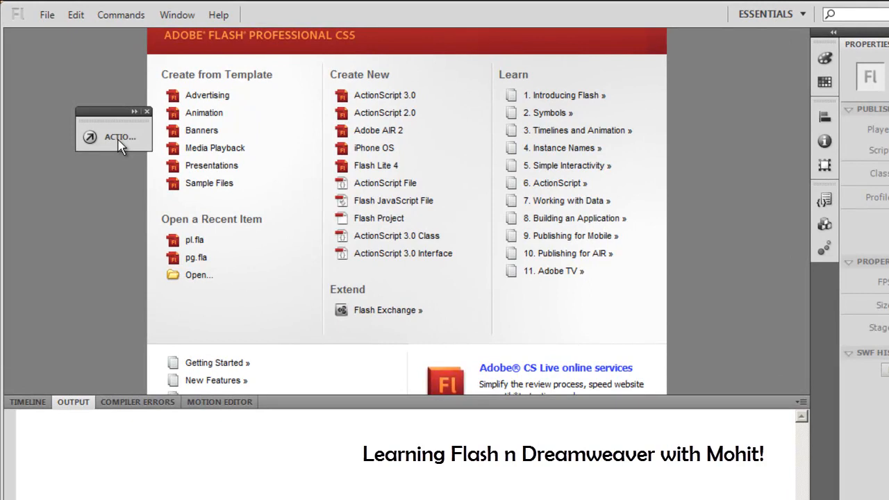
mouse_move(345, 112)
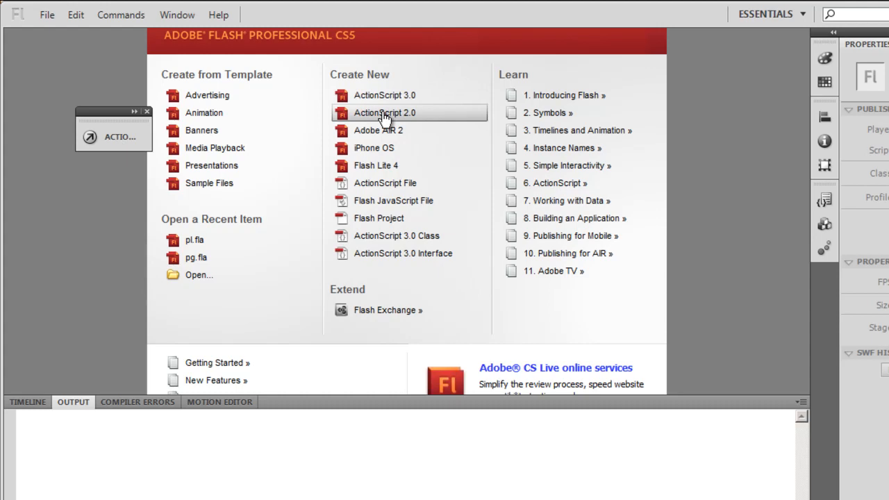
Create a new document from the Preloader for SWF sample template.
click(209, 182)
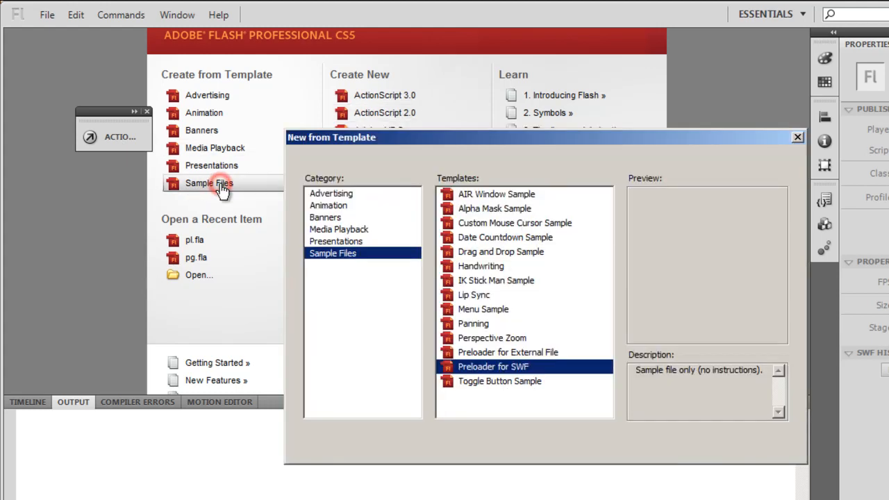
click(493, 366)
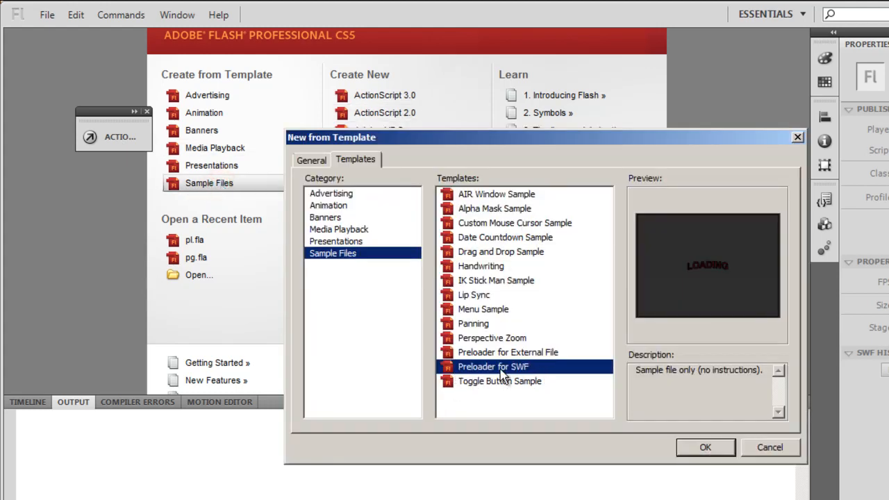
mouse_move(524, 373)
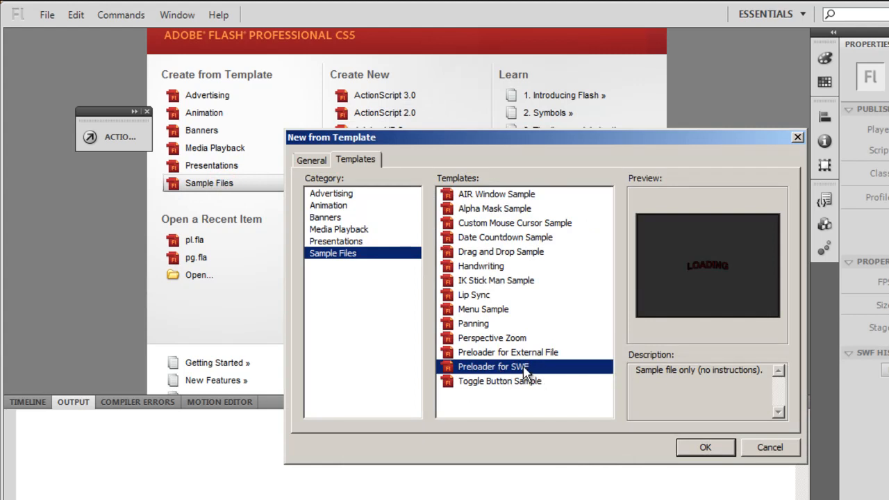
click(705, 447)
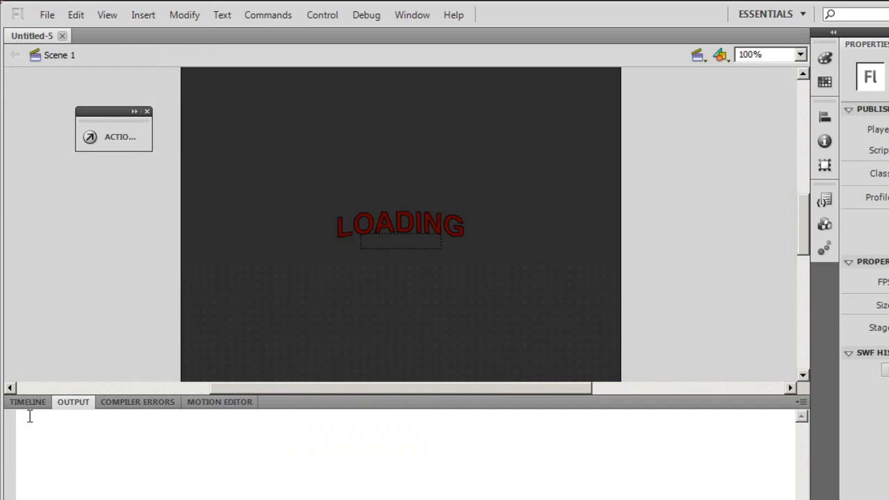
Review the preloader script on frame 1 of the Actions layer, then close the Actions panel.
click(28, 401)
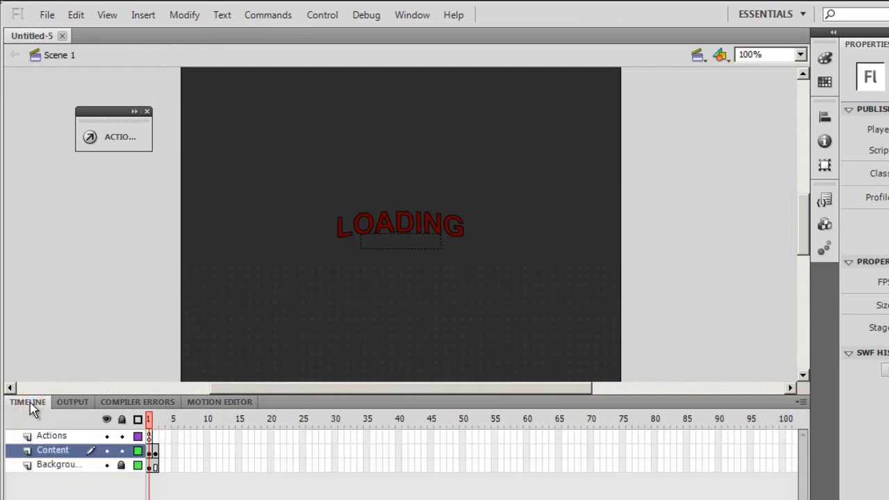
mouse_move(113, 426)
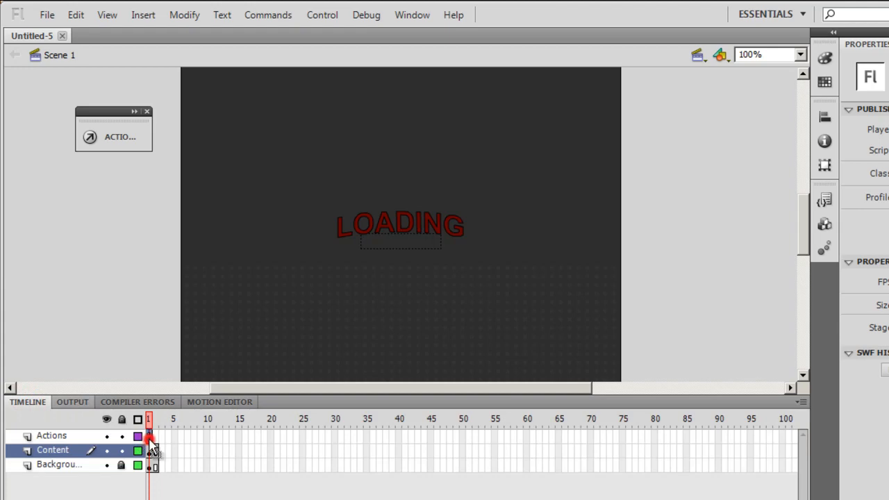
right_click(150, 435)
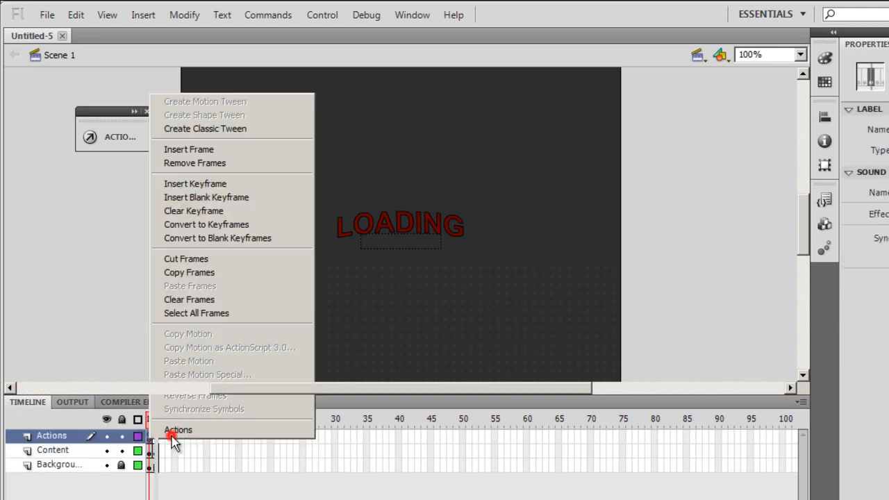
click(178, 429)
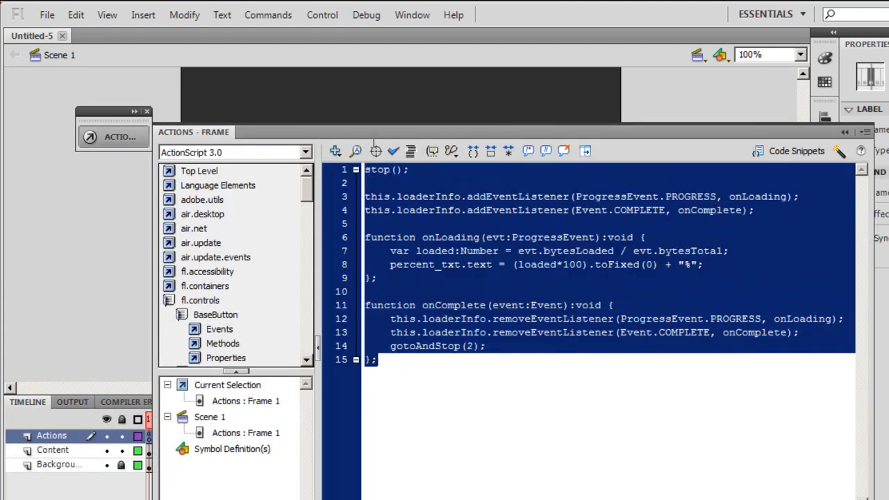
click(416, 367)
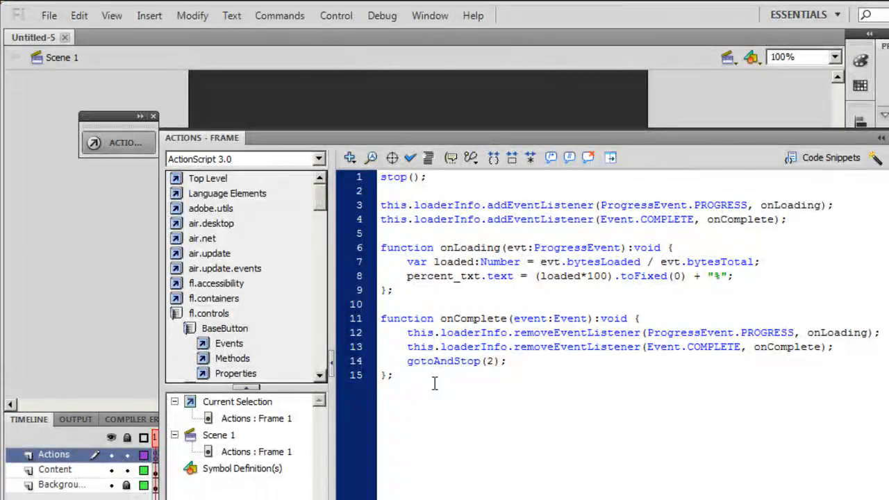
click(433, 332)
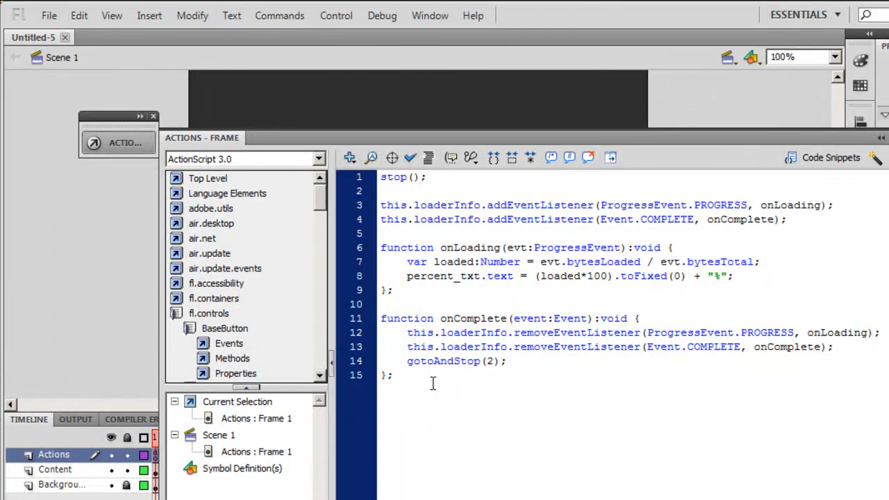
click(432, 332)
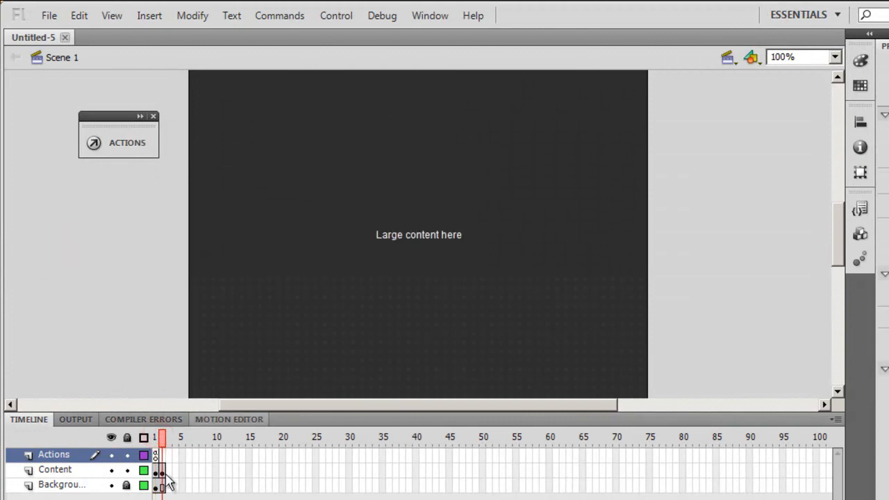
Replace frame 2's placeholder text with the imported Koala.jpg, sized 550 pixels wide.
click(54, 469)
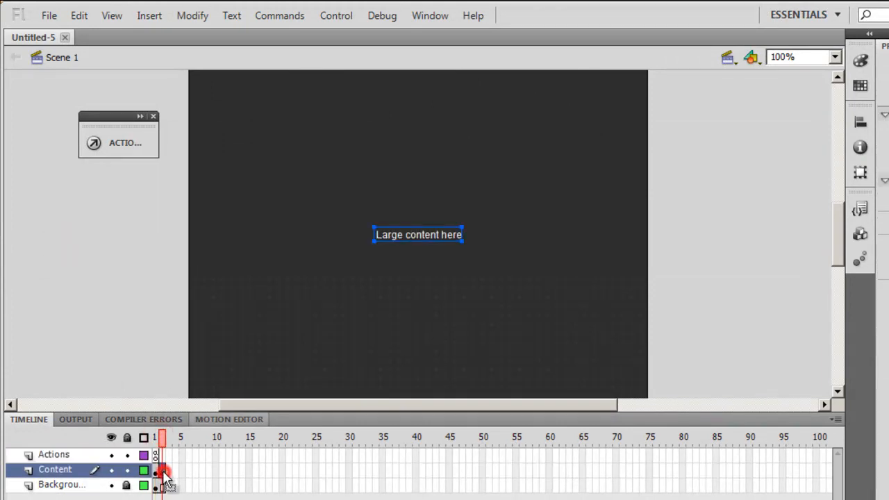
mouse_move(430, 250)
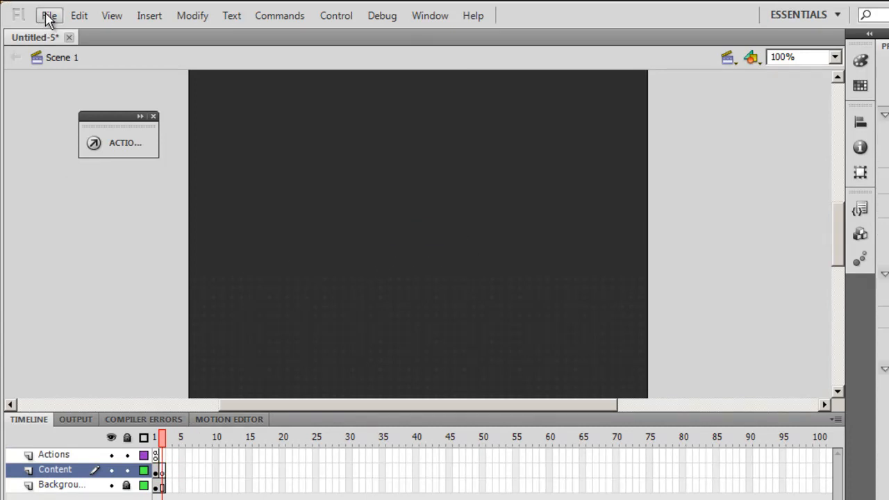
click(48, 15)
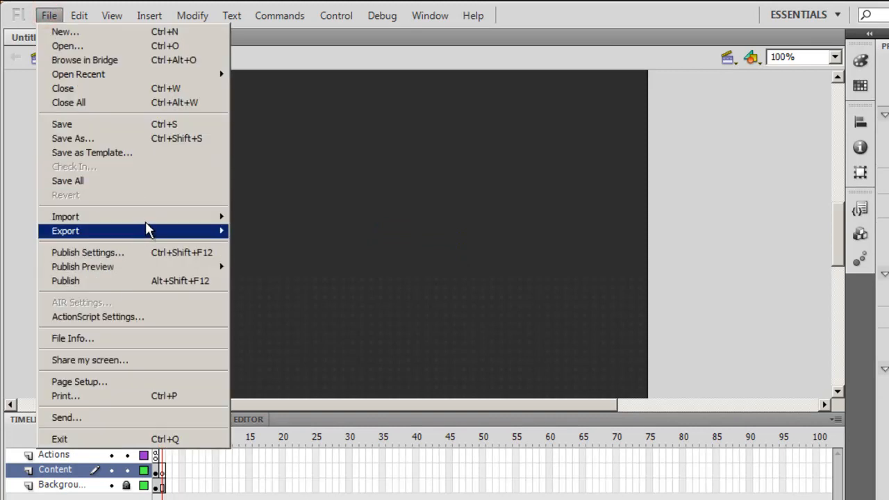
click(65, 216)
text(5)
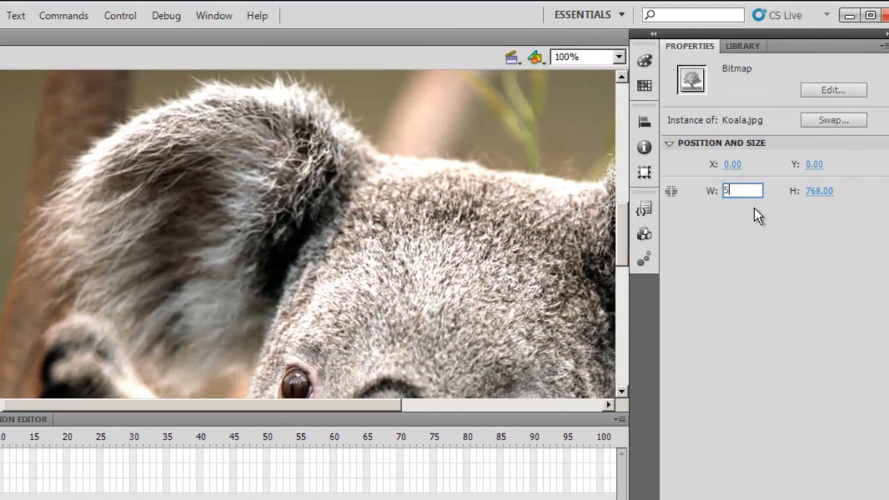
key(Tab)
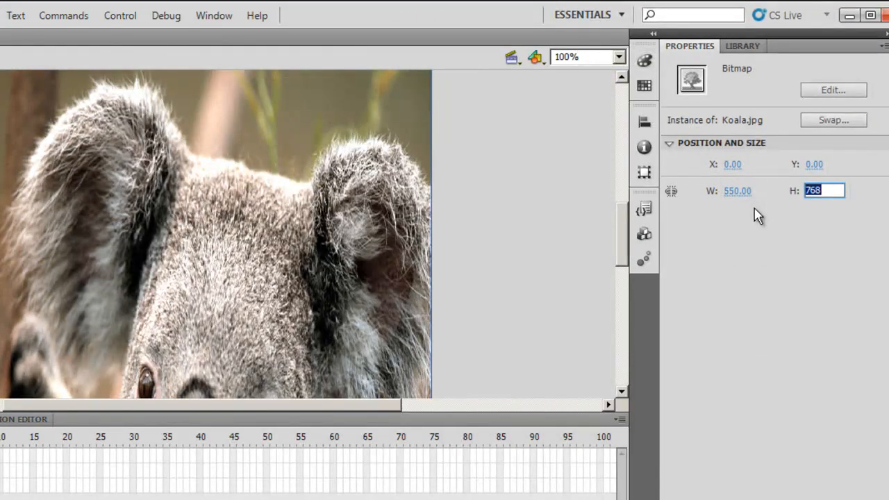
text(400.00)
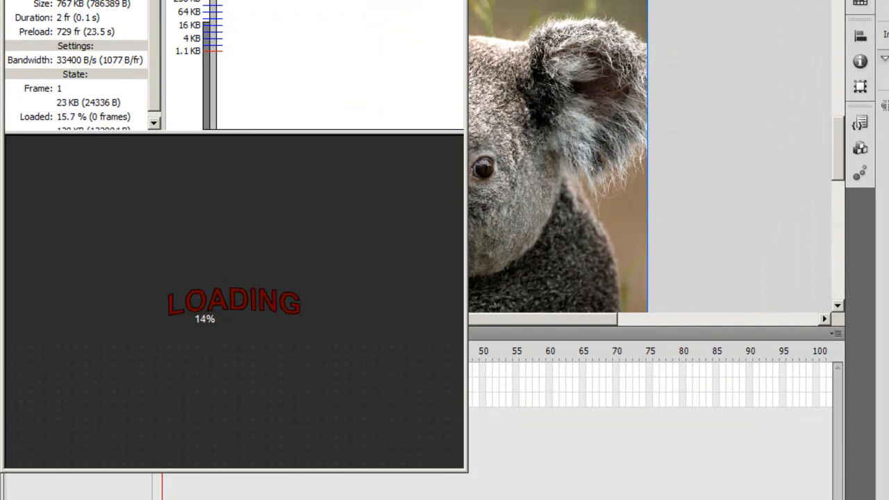
mouse_move(88, 268)
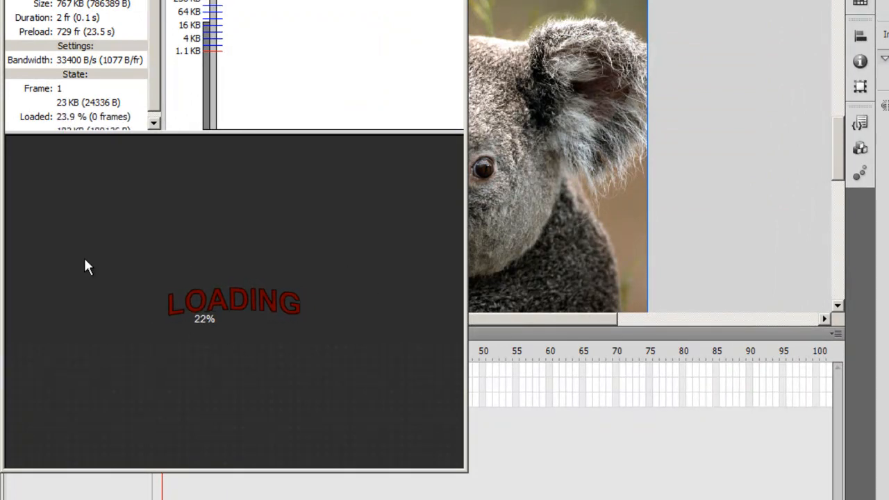
mouse_move(111, 248)
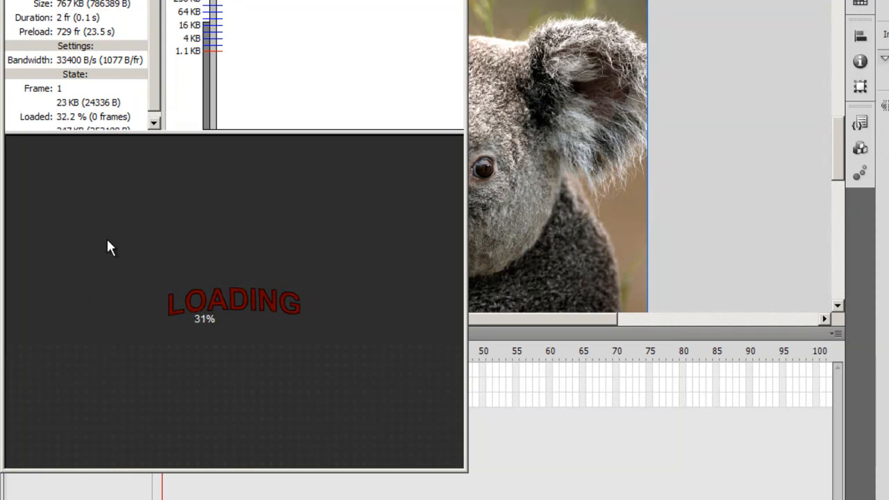
mouse_move(330, 361)
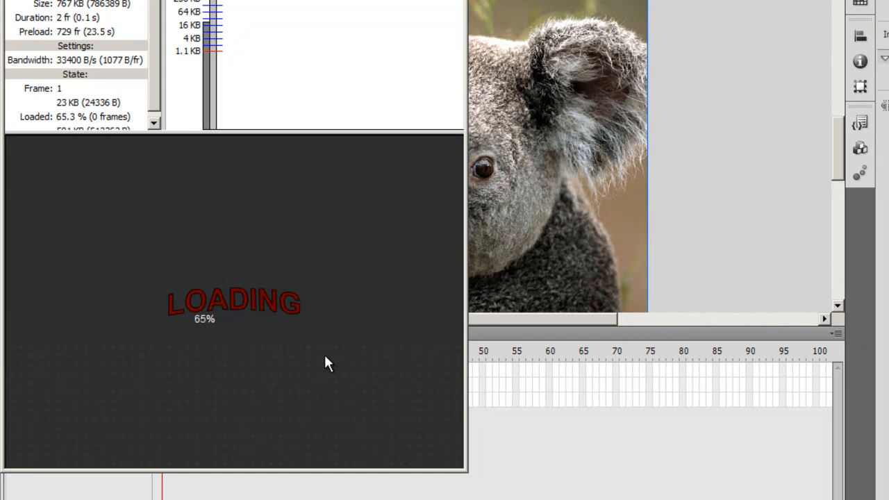
mouse_move(321, 367)
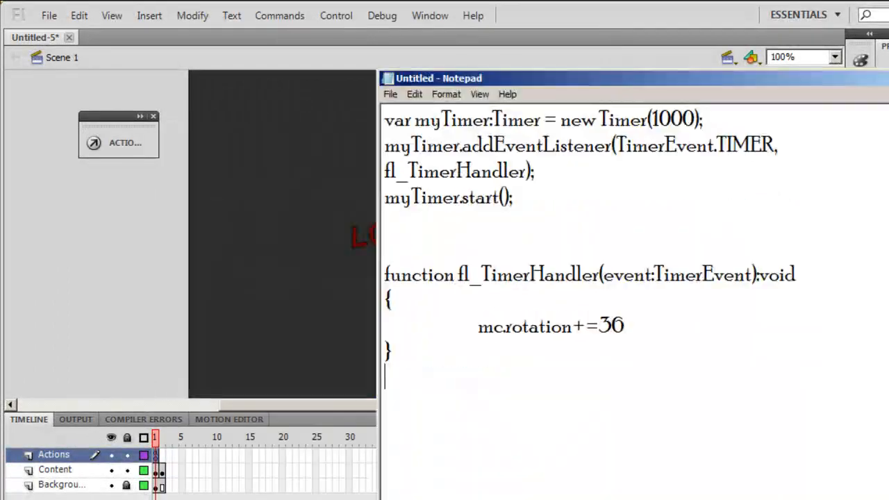
Copy the myTimer code from Notepad into the frame script below the preloader code.
key(ctrl+a)
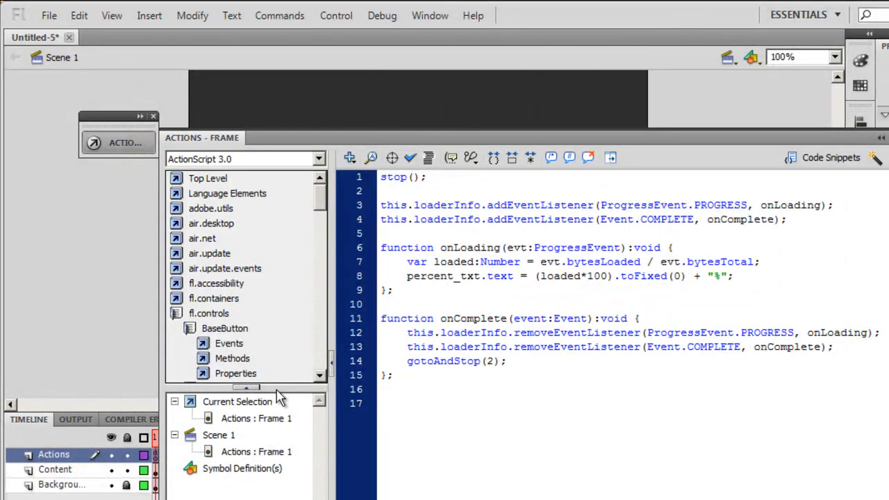
text(var myTimer:Timer = new Timer(1000);)
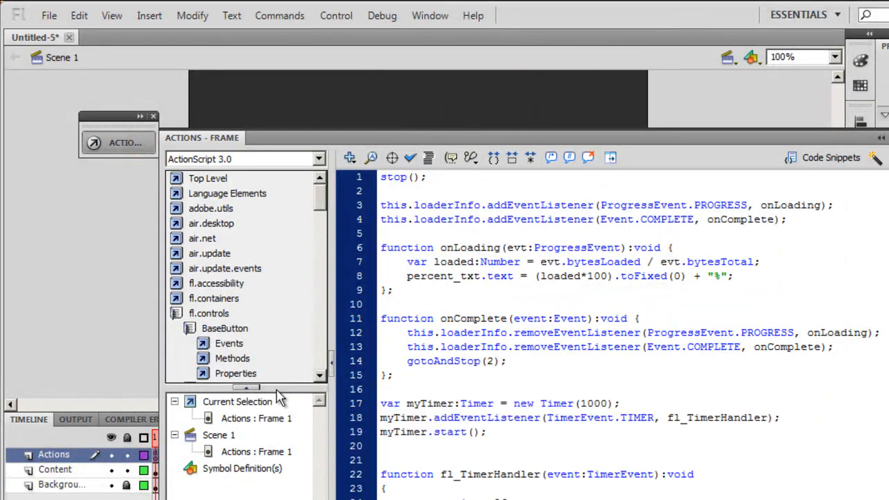
scroll(down, 3)
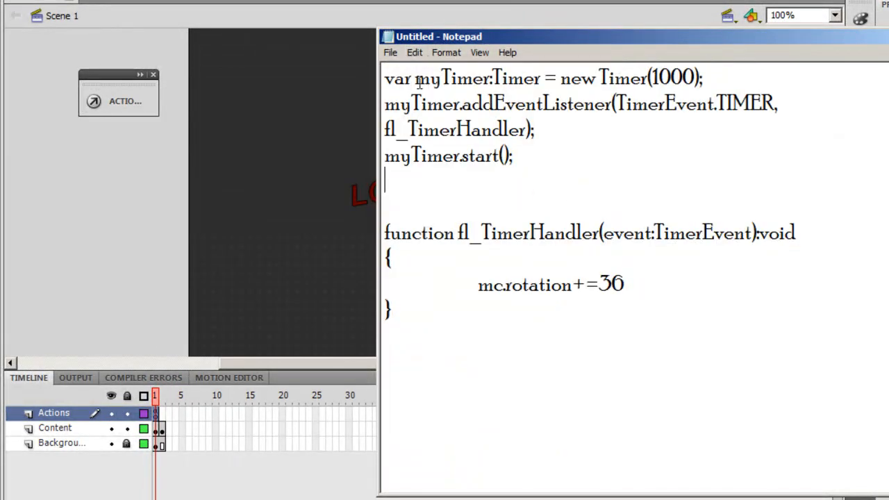
Highlight the 1000 delay, the 36 rotation step and mc.rotation in the timer code.
key(ctrl+a)
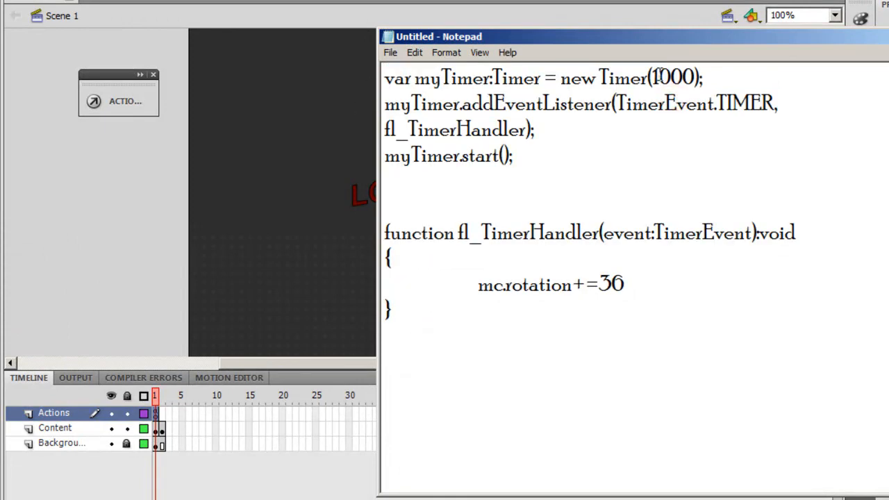
double_click(674, 77)
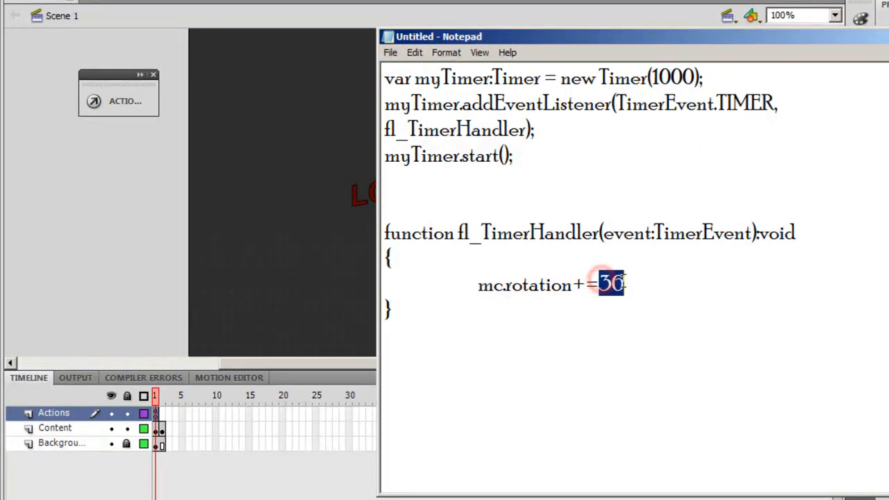
click(628, 284)
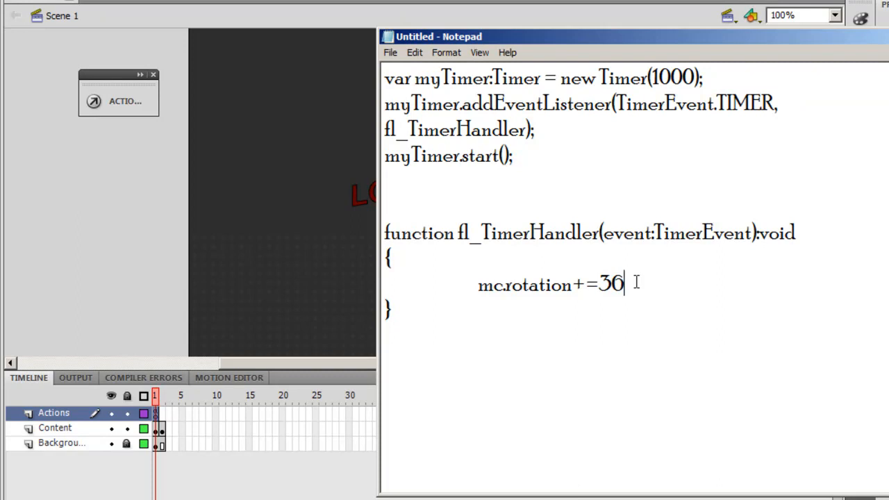
double_click(478, 78)
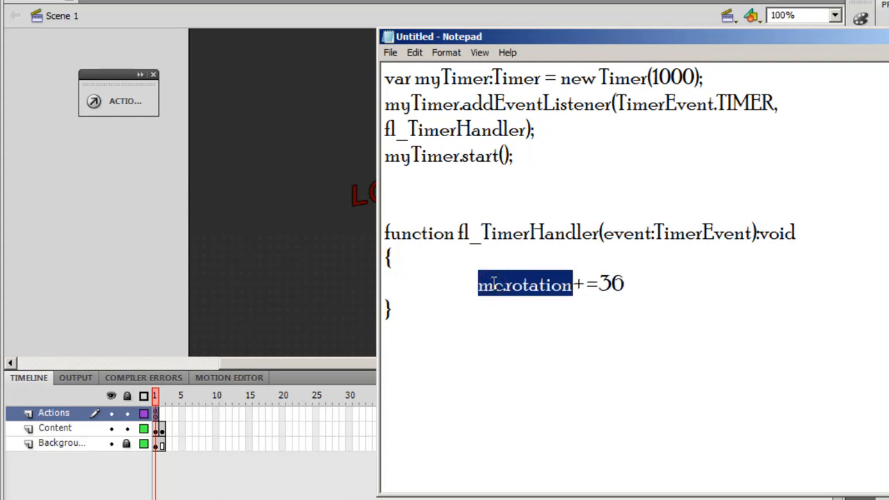
mouse_move(612, 307)
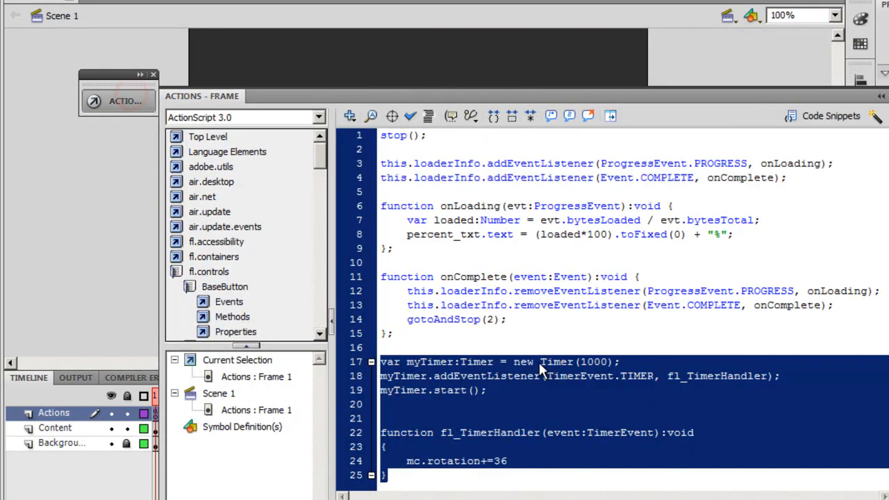
Change the delay in new Timer(1000) to 100 in the frame script.
double_click(593, 361)
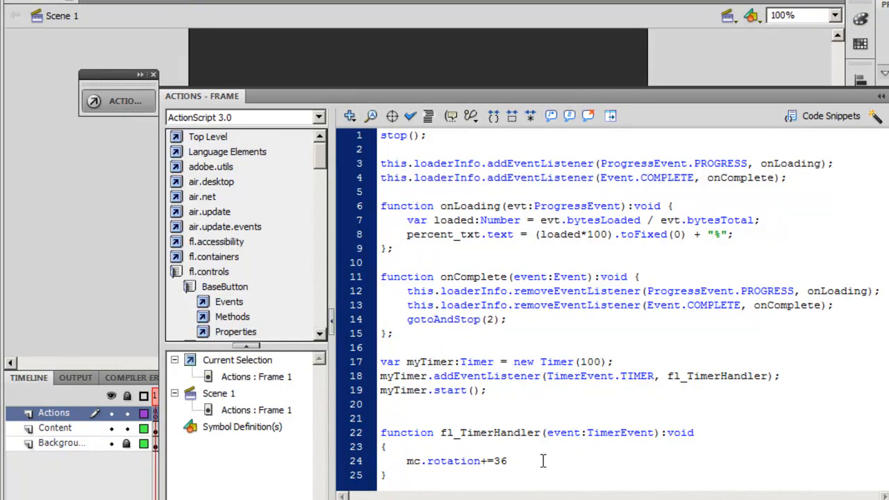
click(597, 362)
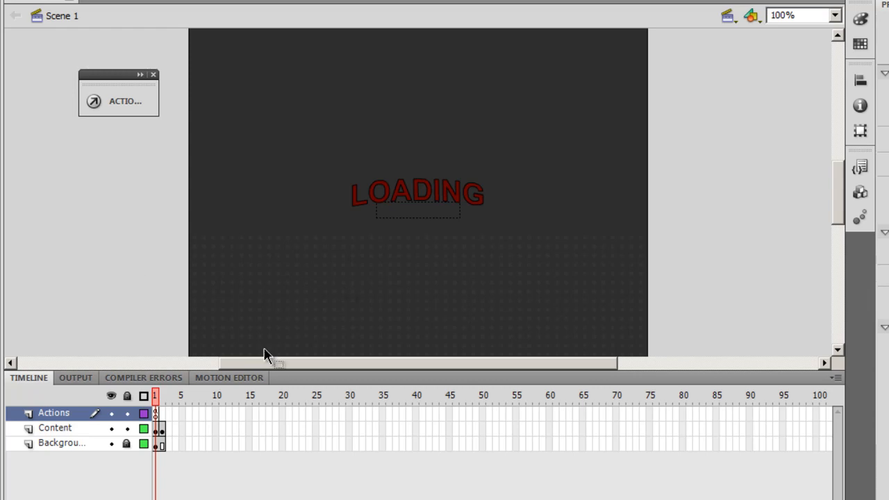
Delete the Background layer and LOADING clip, and make the percent_txt text black.
click(61, 443)
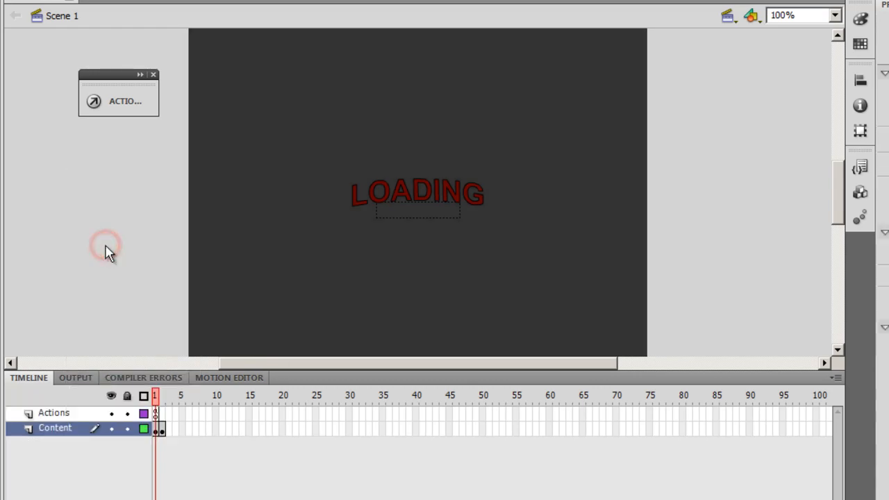
click(416, 193)
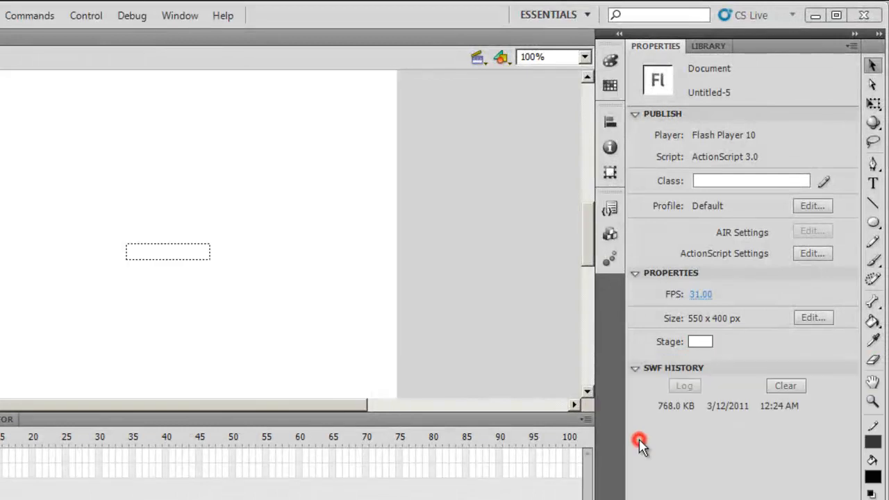
click(167, 251)
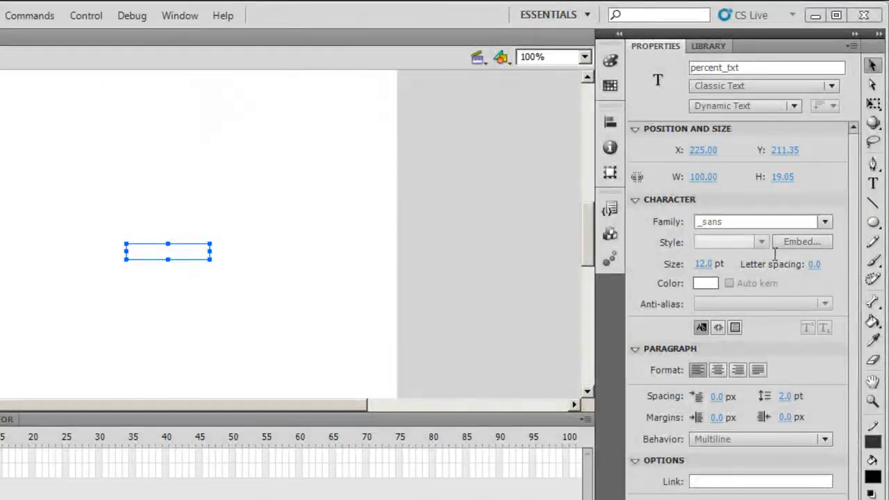
click(706, 283)
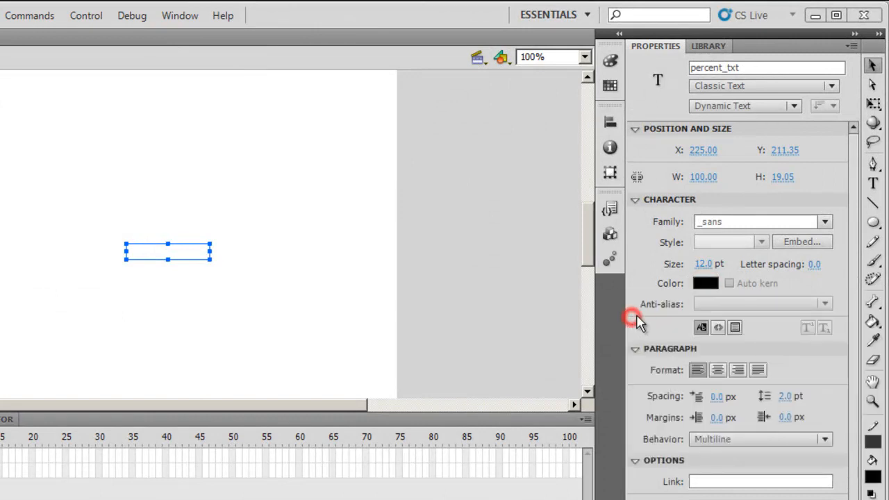
mouse_move(371, 320)
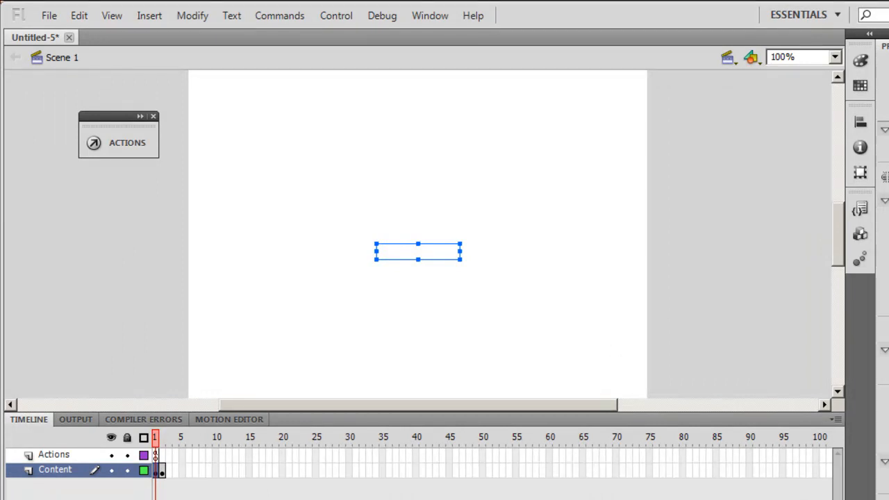
mouse_move(544, 336)
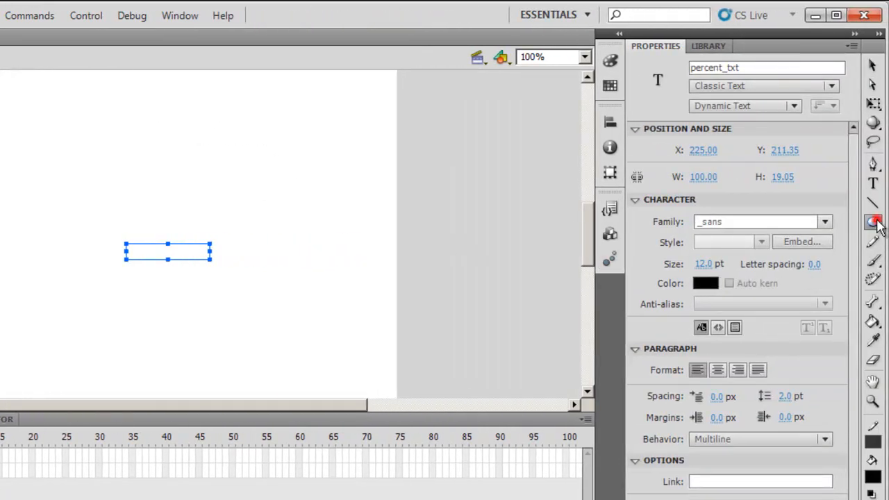
Draw a small black dot, convert it to movie clip Symbol 1, and remove it from the stage.
click(873, 222)
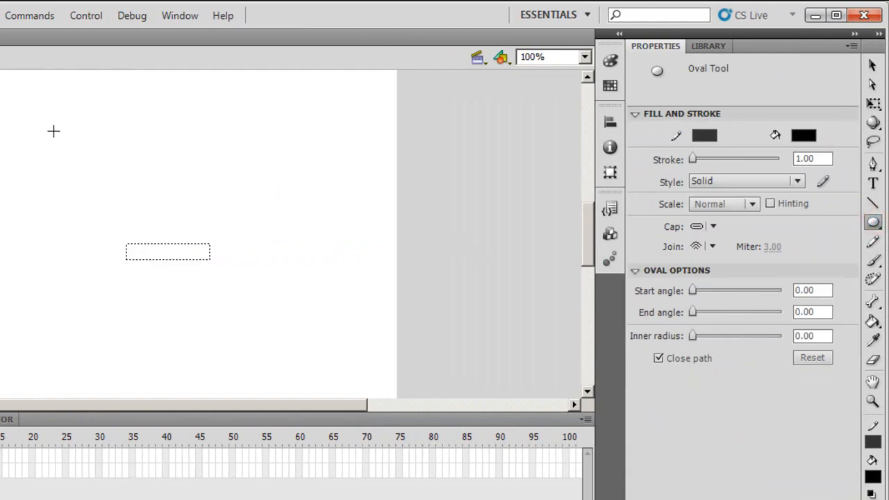
click(54, 132)
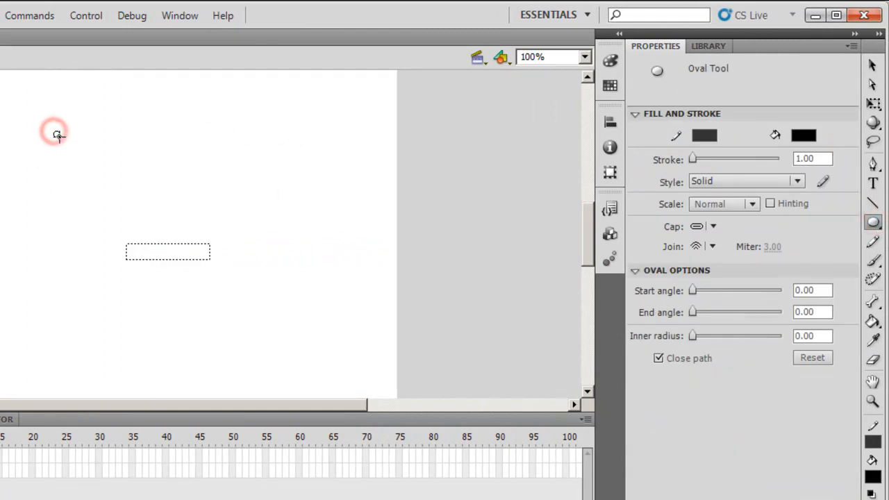
click(56, 133)
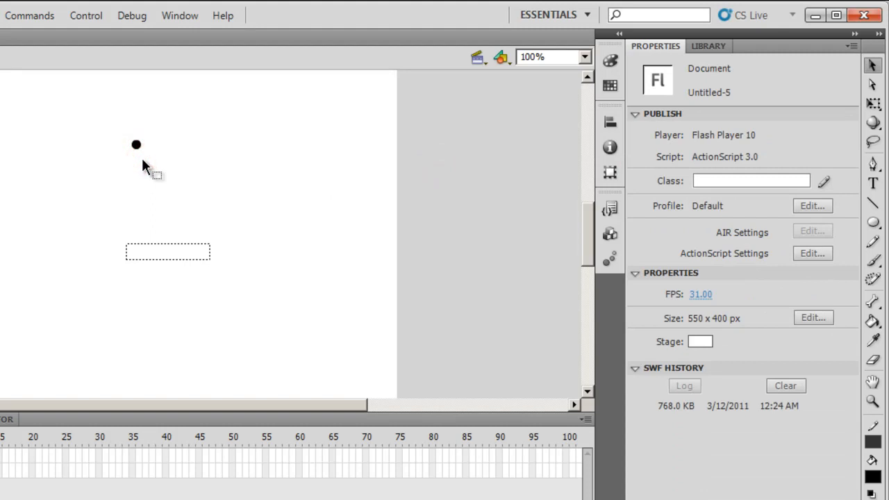
click(136, 144)
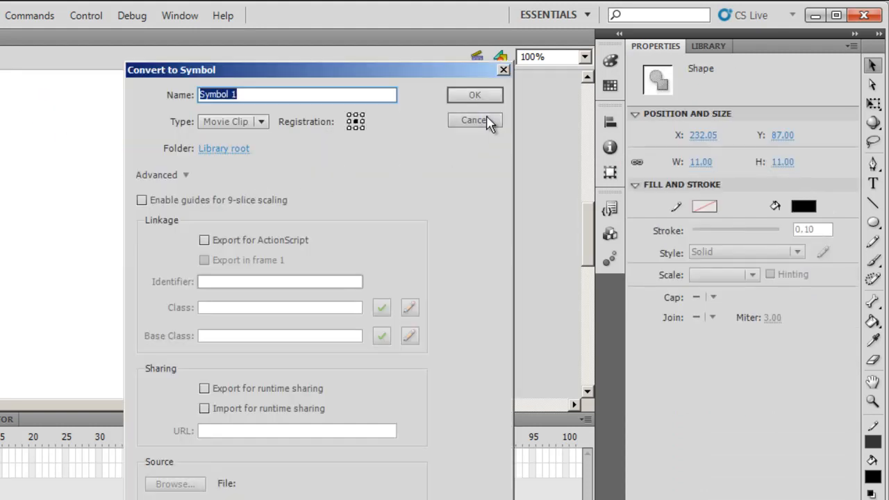
click(474, 94)
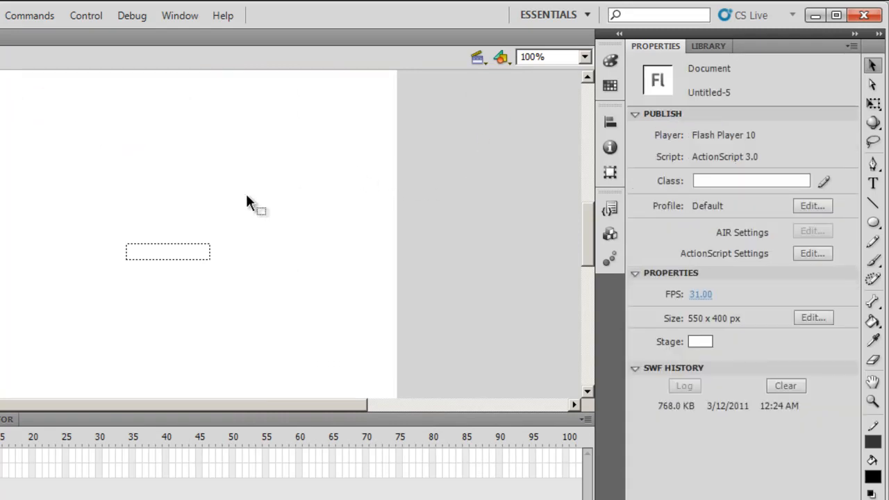
Set the Deco tool to Symmetry Brush using Symbol 1 as module, in Rotate Around mode.
click(874, 278)
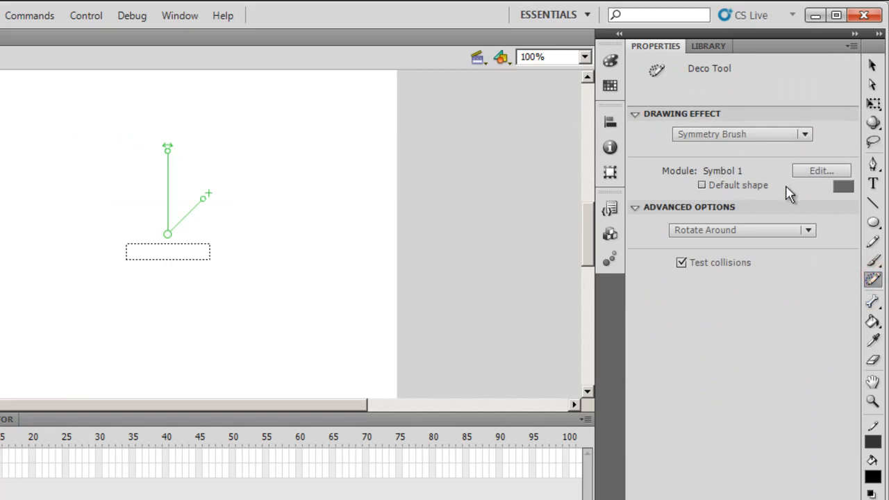
click(804, 134)
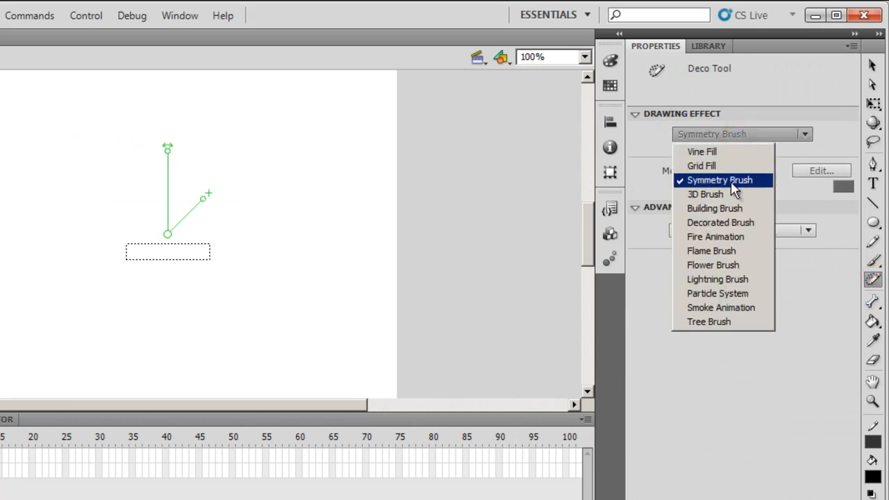
click(719, 179)
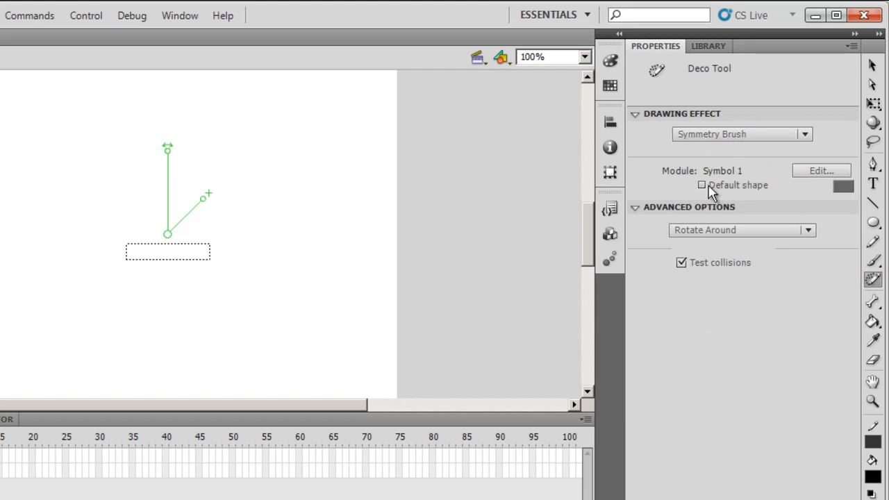
click(701, 185)
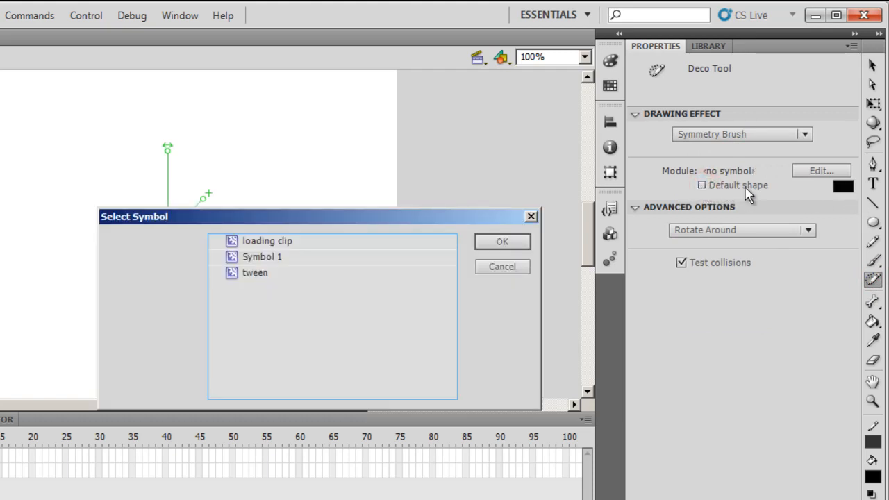
click(262, 256)
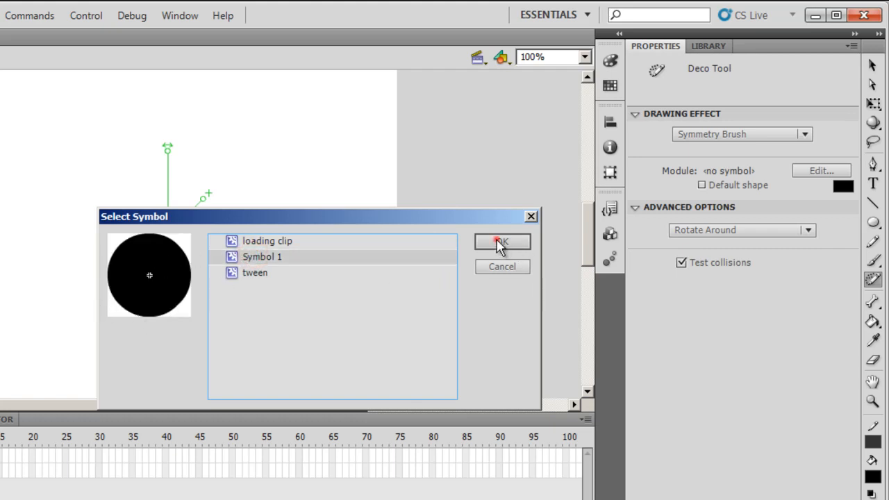
click(501, 242)
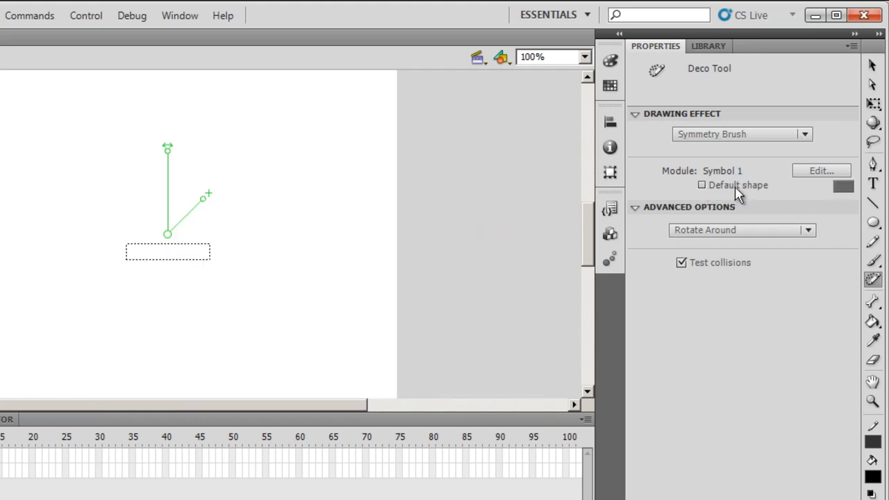
mouse_move(781, 247)
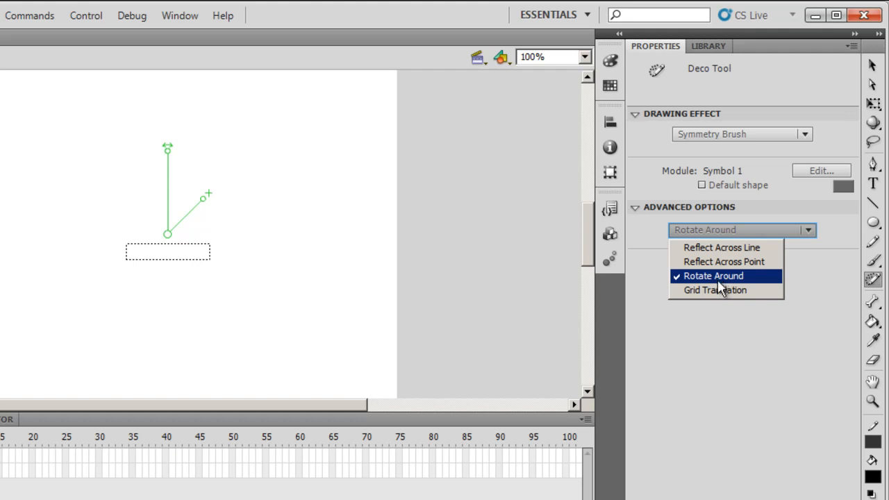
mouse_move(794, 287)
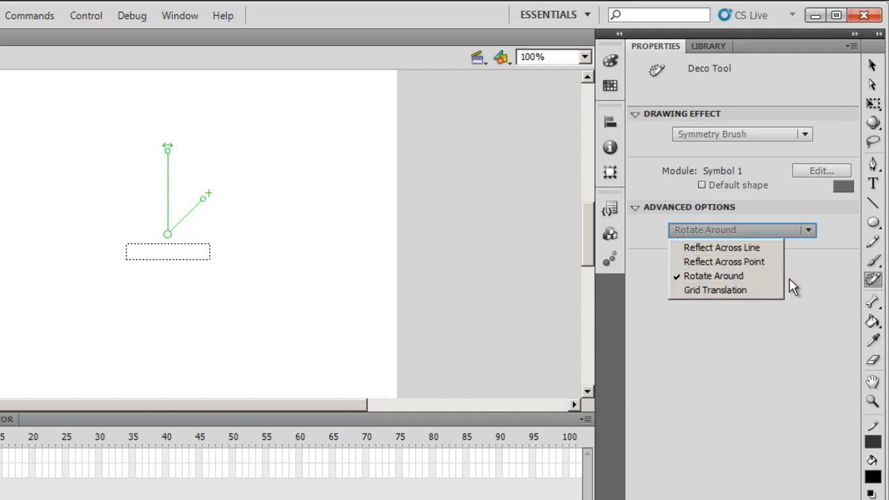
click(713, 276)
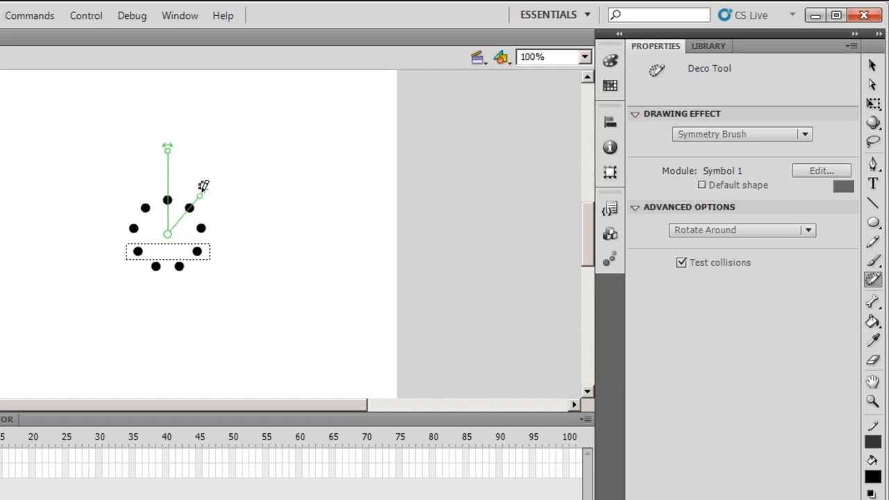
mouse_move(186, 203)
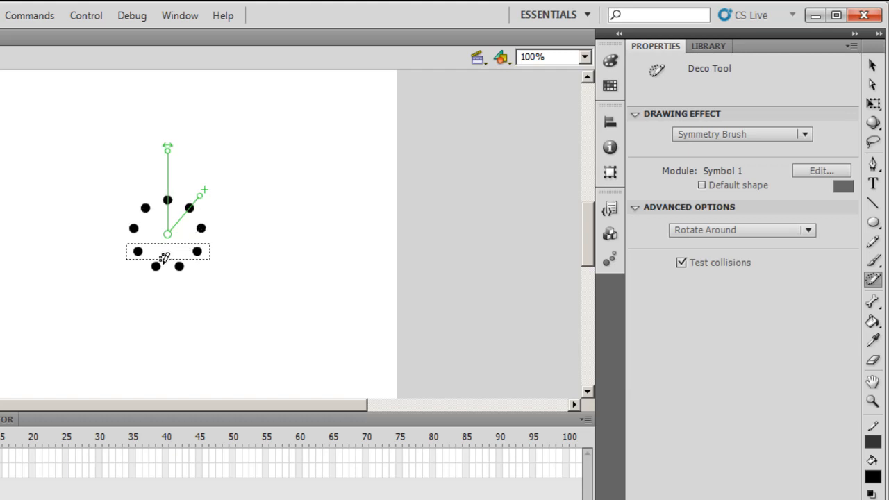
mouse_move(203, 201)
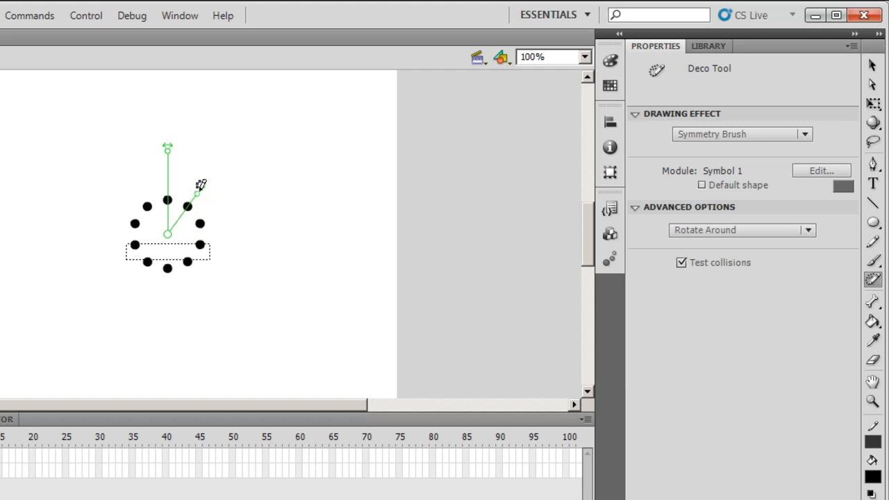
mouse_move(136, 230)
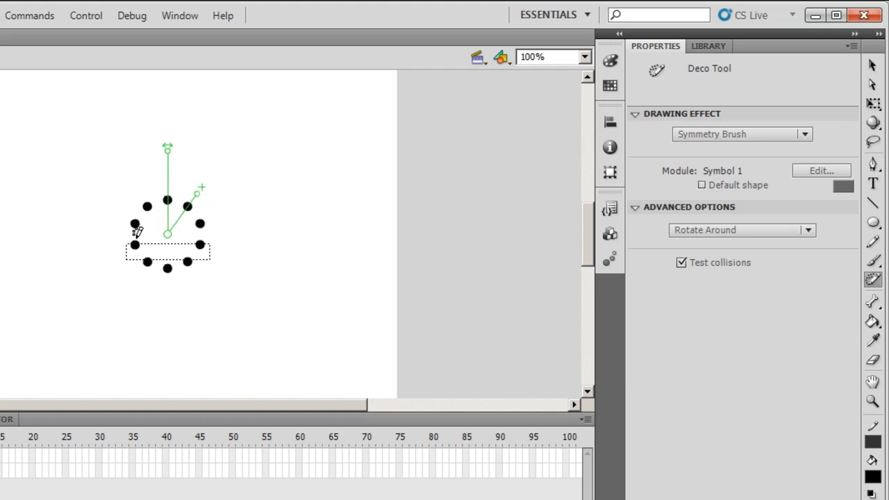
mouse_move(194, 198)
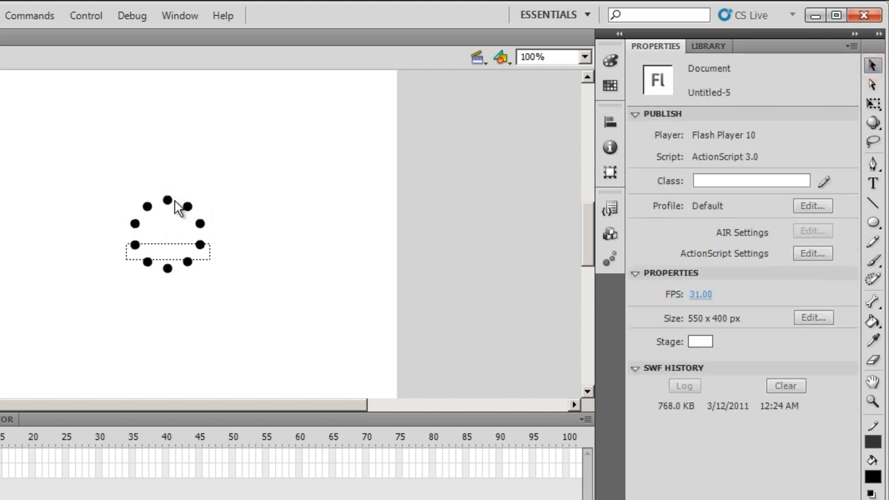
Fade all ten dots to 15% alpha, convert them to movie clip Symbol 2, and enter mc.
drag(166, 236, 167, 184)
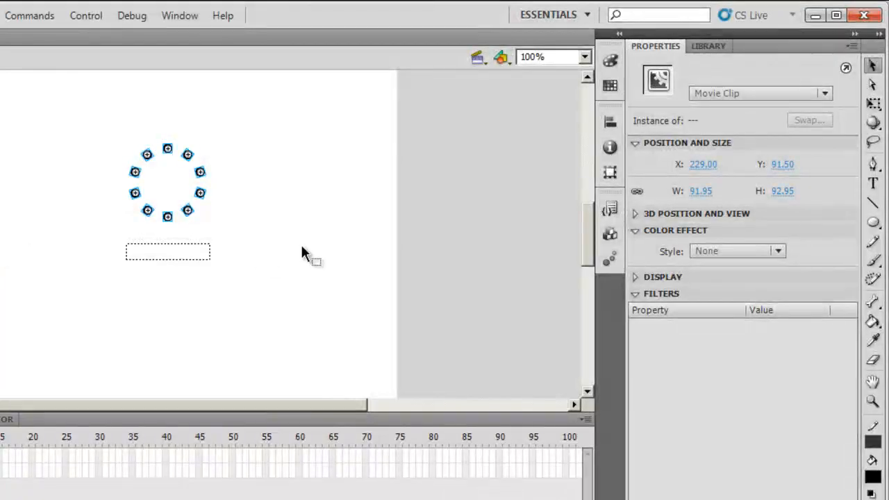
click(200, 193)
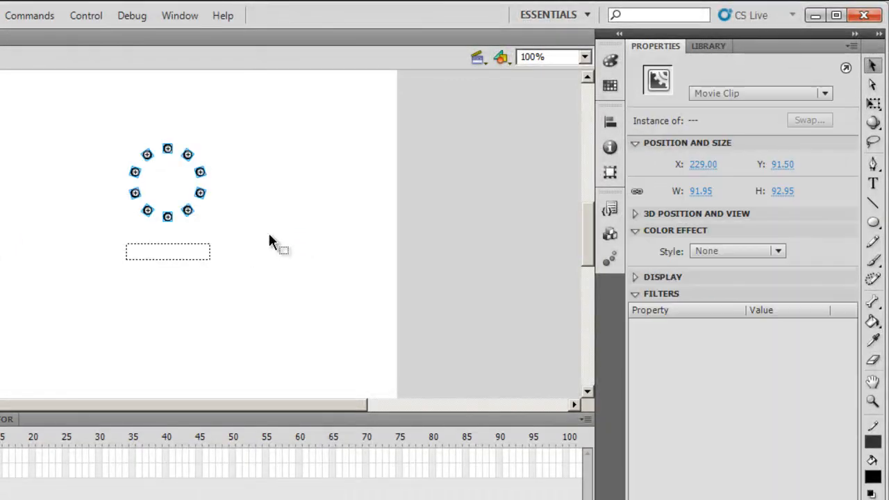
mouse_move(755, 270)
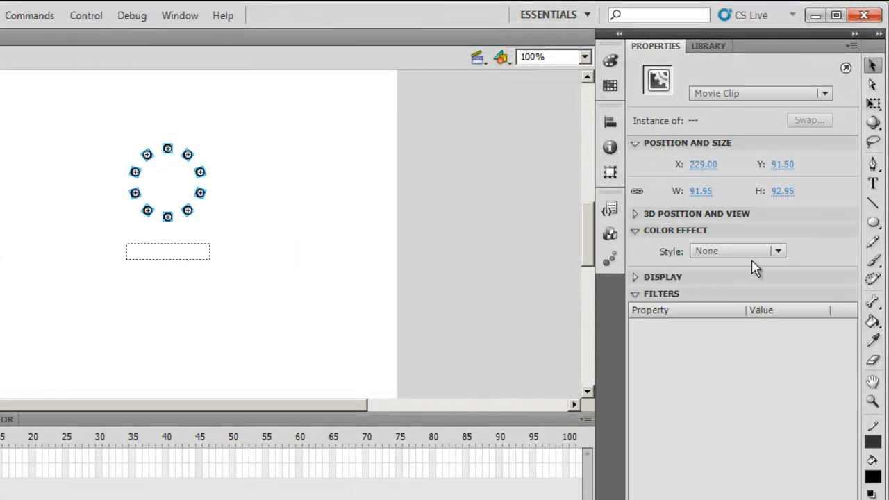
click(736, 250)
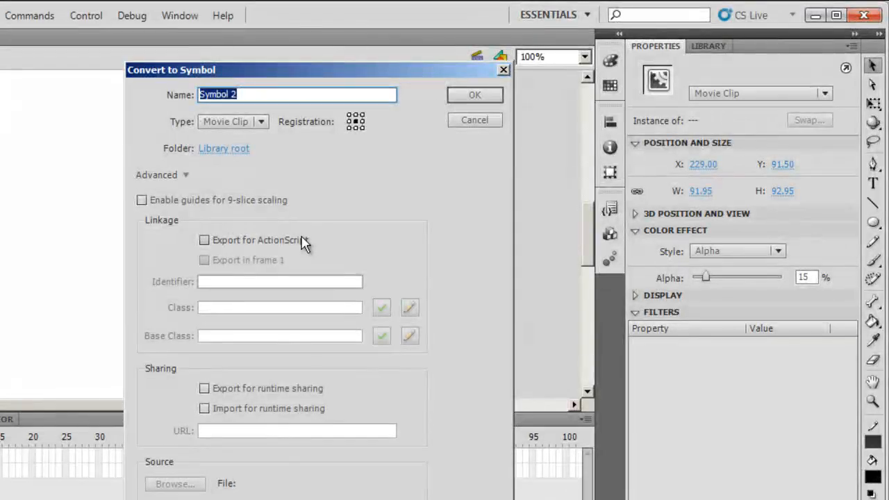
click(474, 95)
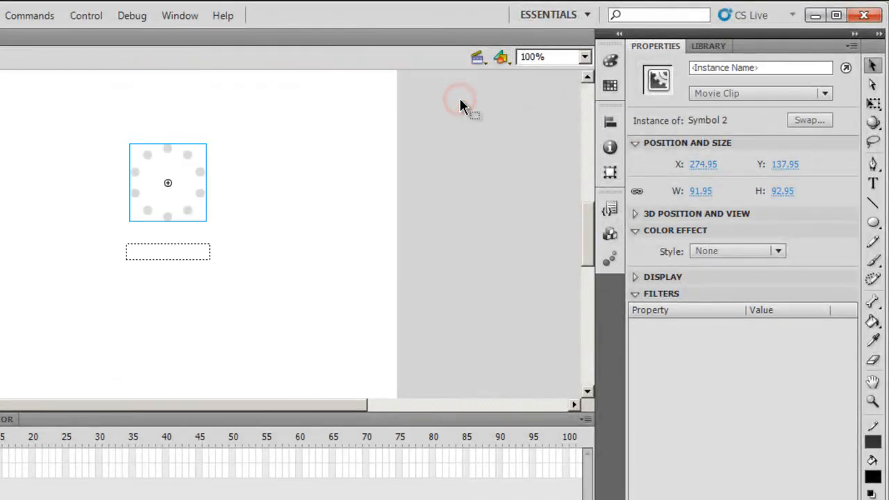
mouse_move(728, 109)
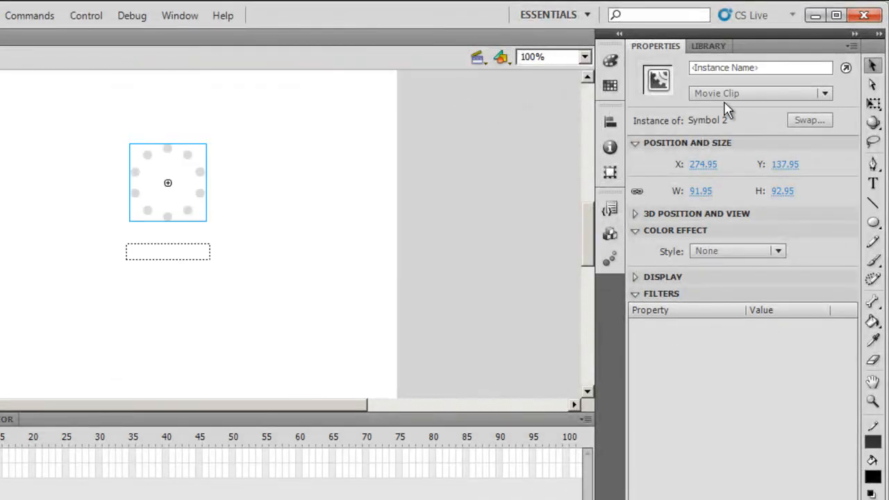
text(mc)
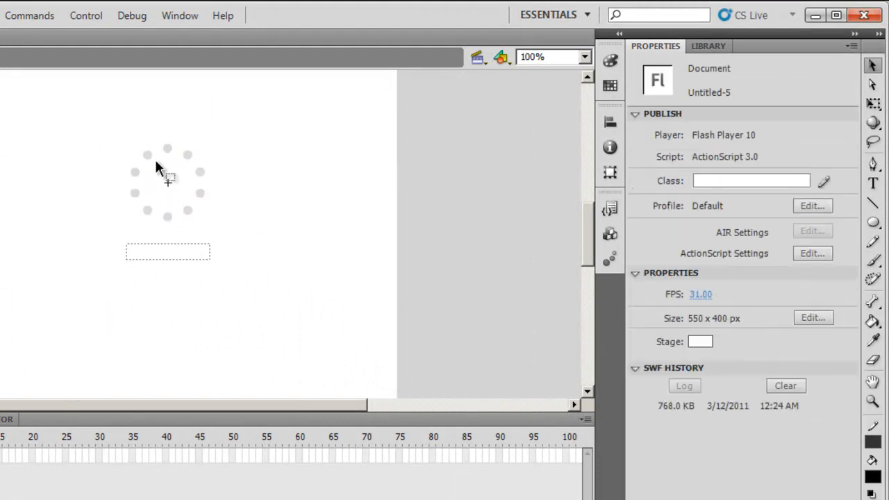
Set the right-hand dot's alpha to 100% and the next dot up to 80%.
click(188, 154)
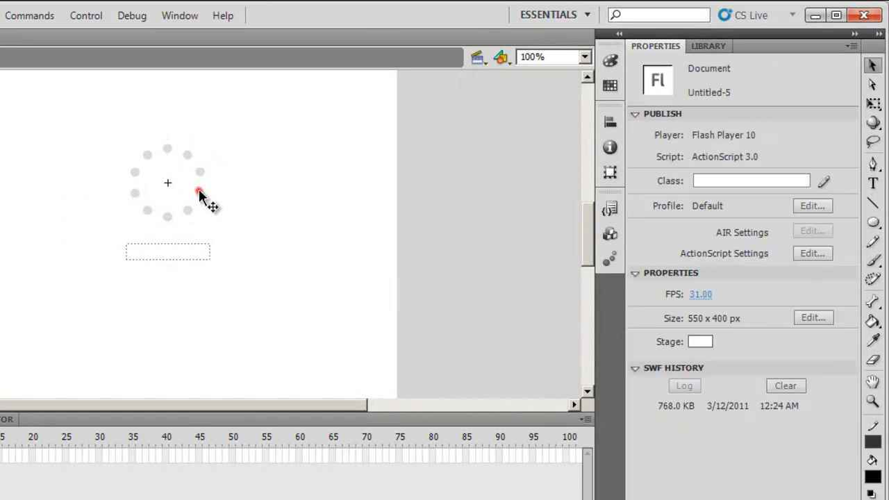
click(200, 192)
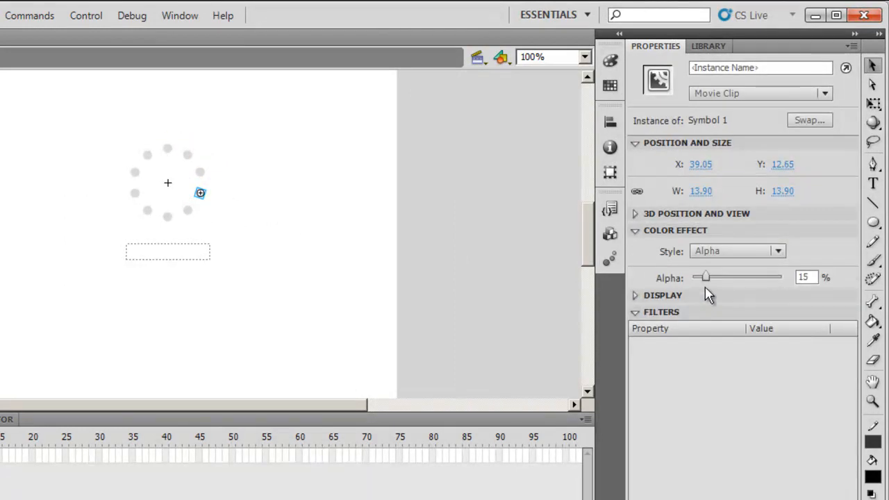
drag(705, 277, 781, 276)
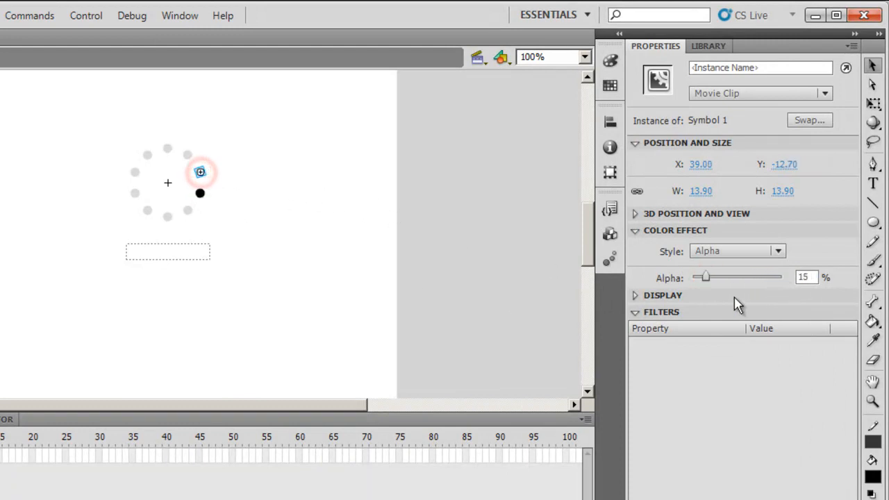
drag(703, 276, 763, 276)
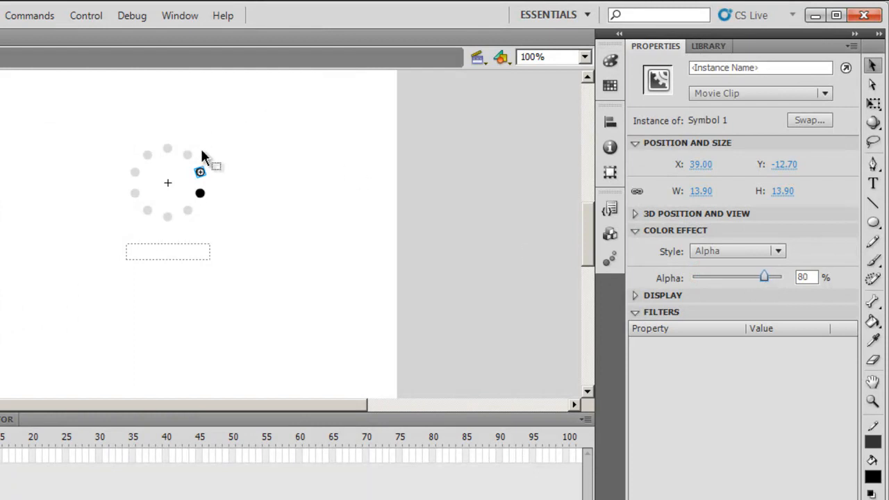
Give the following two dots up the ring alpha values of 60% and about 44%.
drag(764, 277, 705, 277)
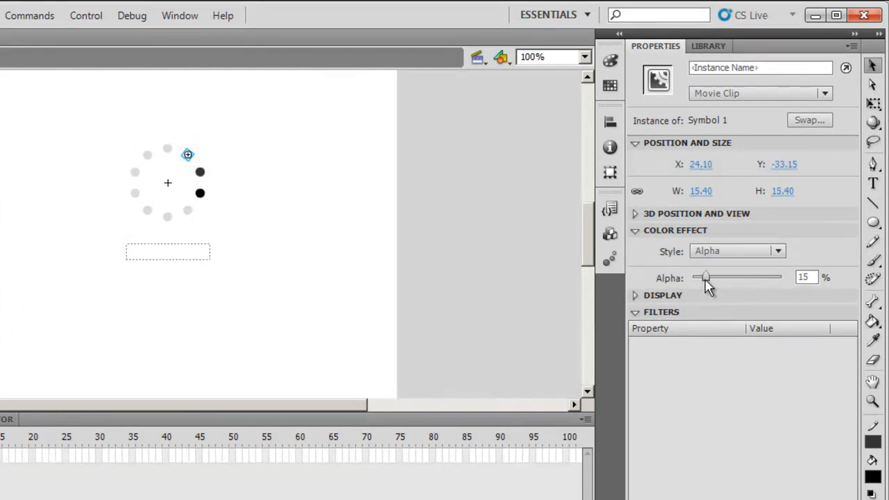
drag(705, 277, 736, 277)
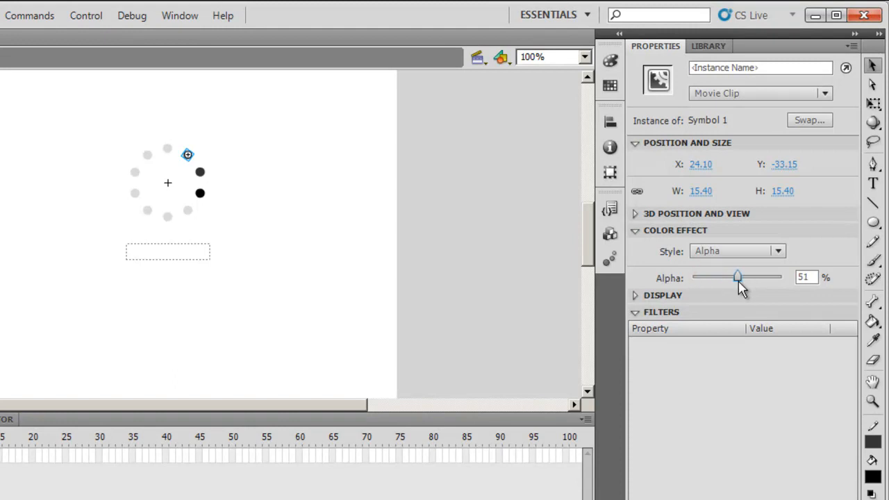
drag(736, 276, 745, 276)
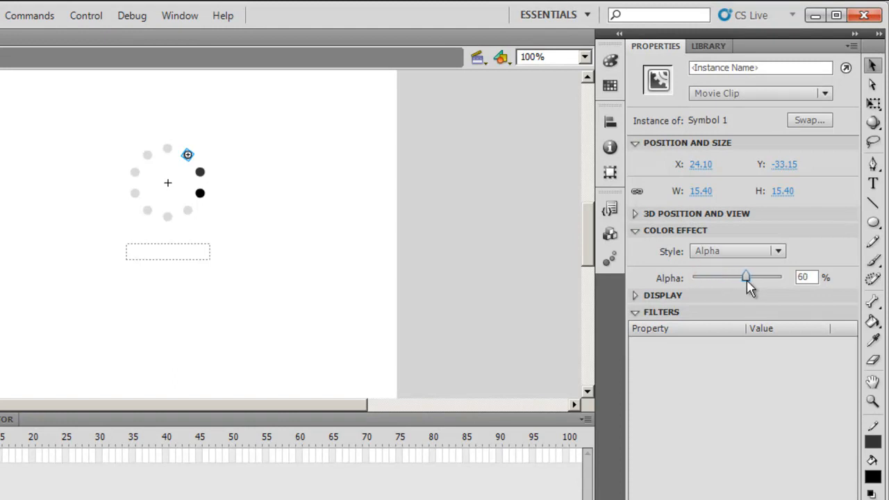
drag(745, 277, 705, 276)
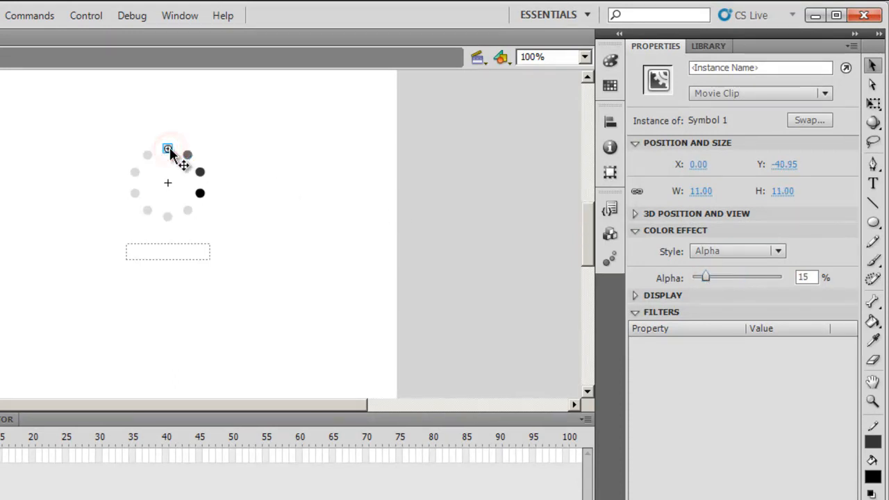
mouse_move(712, 290)
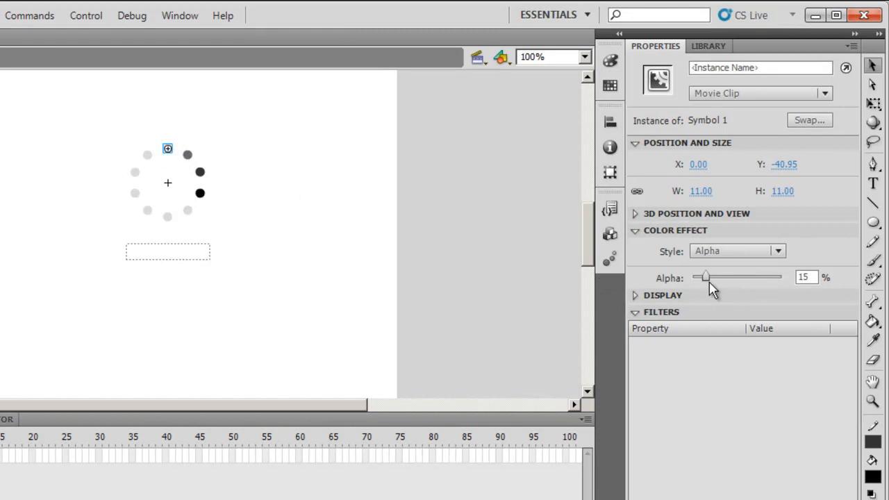
drag(705, 276, 731, 276)
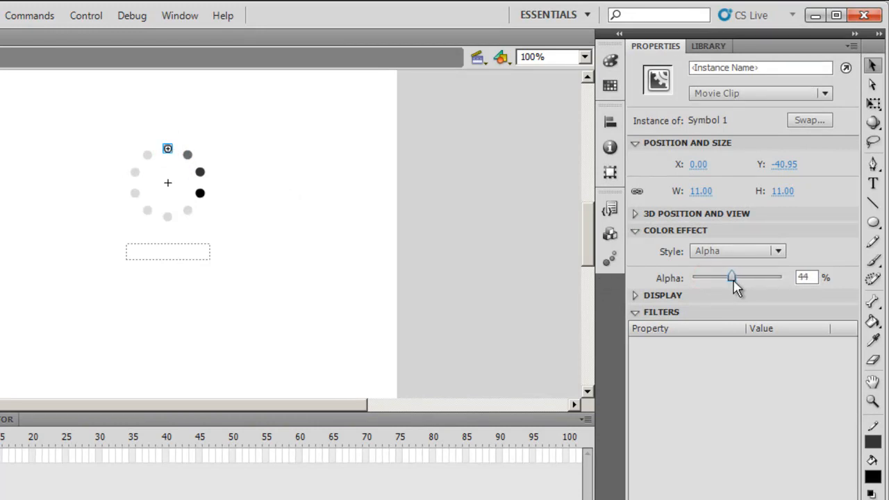
drag(731, 276, 727, 277)
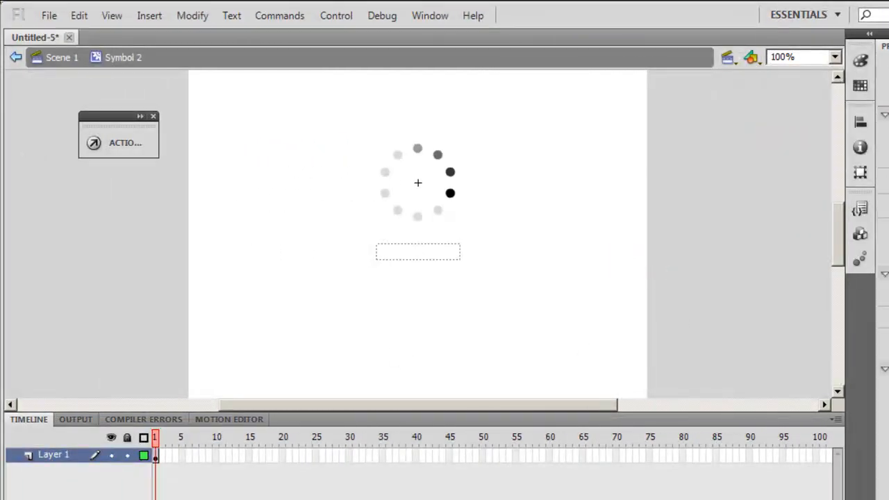
Back in Scene 1, resize the mc dot-ring instance to a height of 55.95 px.
click(62, 57)
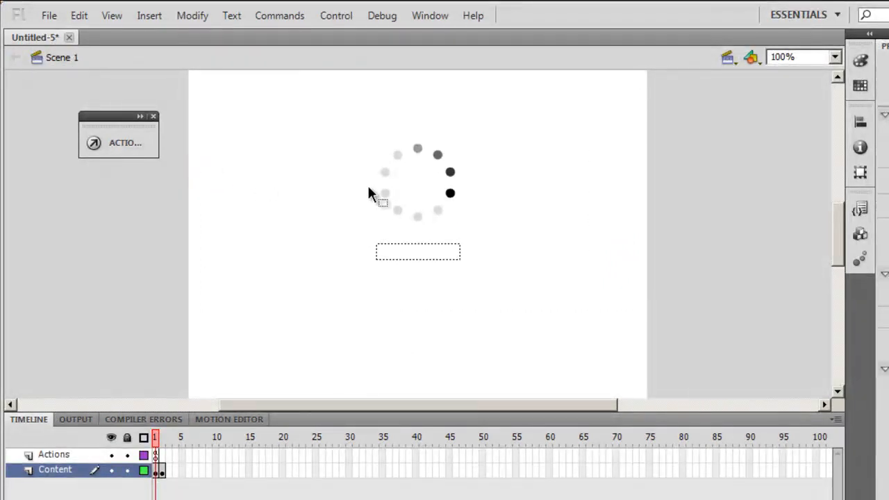
click(385, 193)
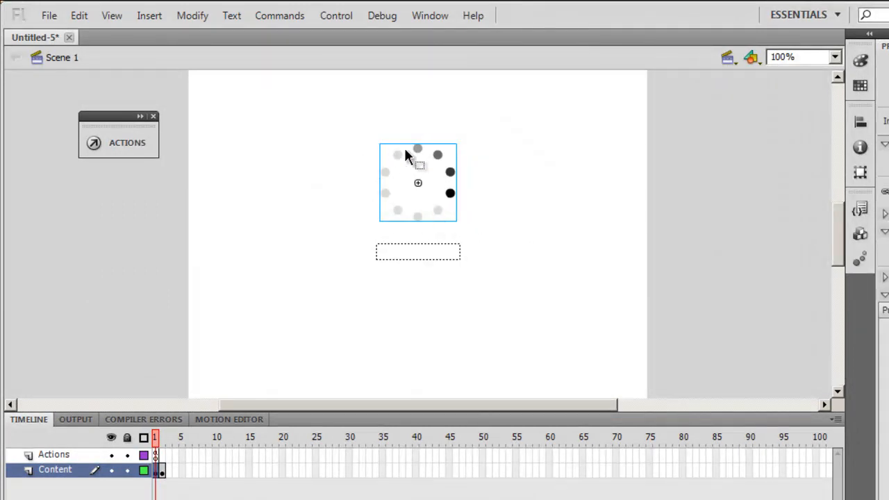
mouse_move(409, 156)
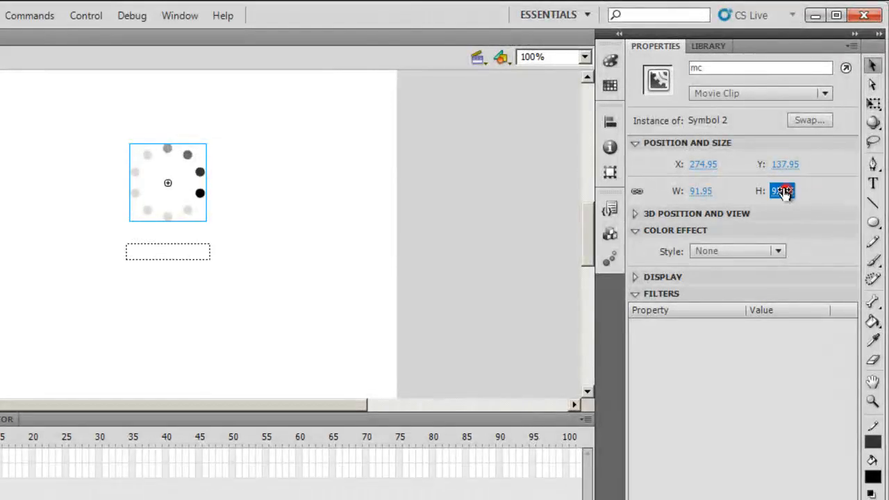
text(55.95)
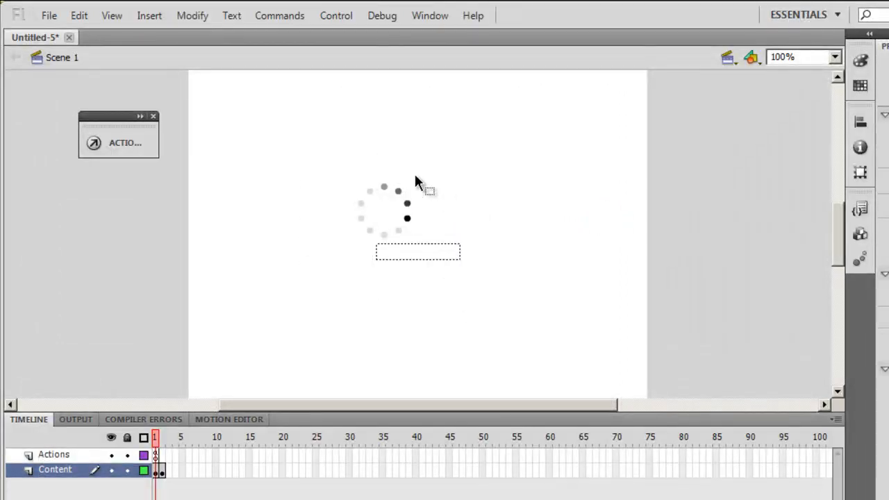
mouse_move(488, 234)
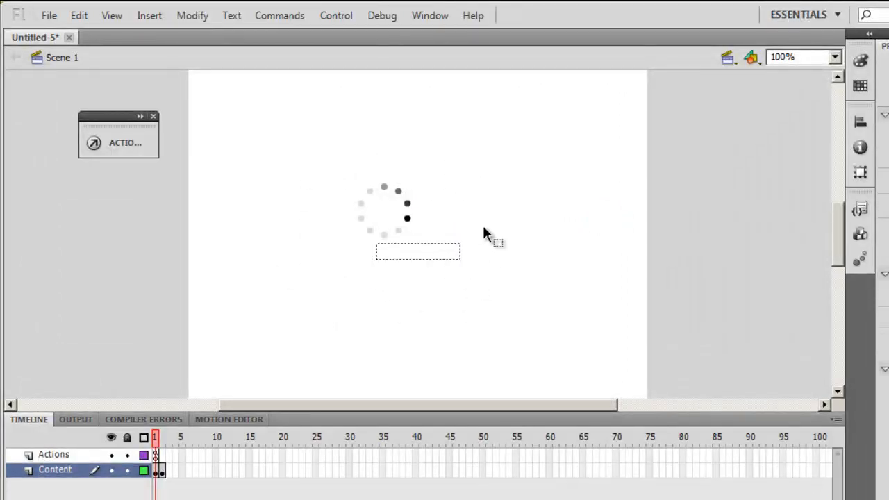
mouse_move(159, 136)
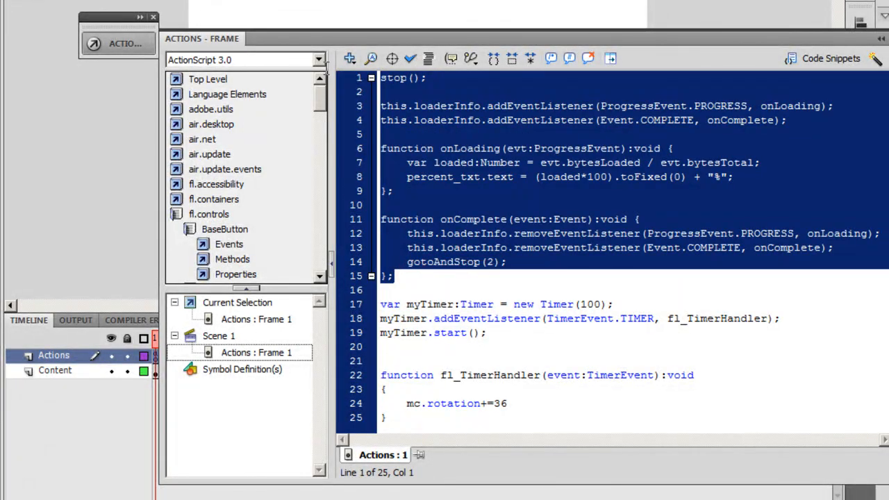
mouse_move(487, 250)
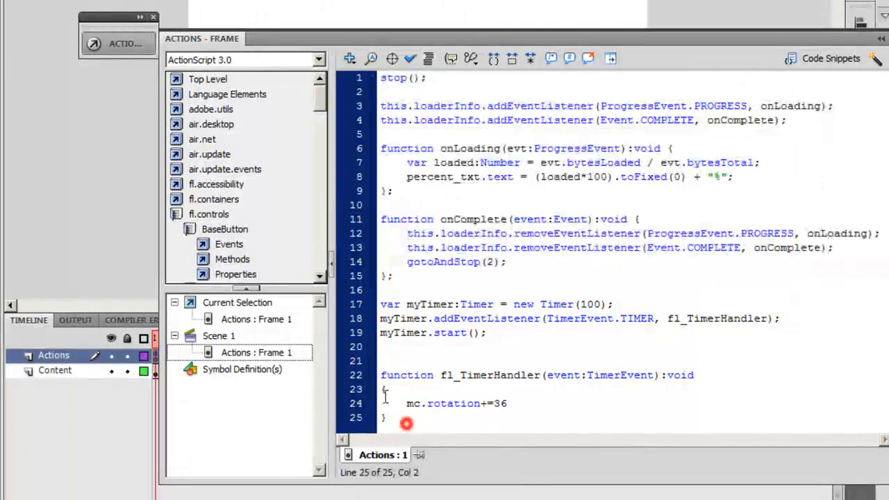
Complete fl_TimerHandler with mc.rotation+=36, checking the mc instance name.
click(589, 304)
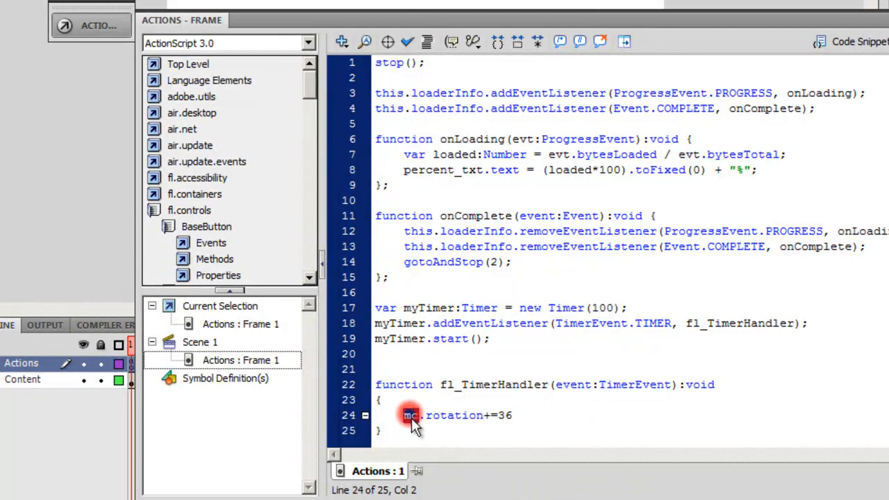
double_click(410, 415)
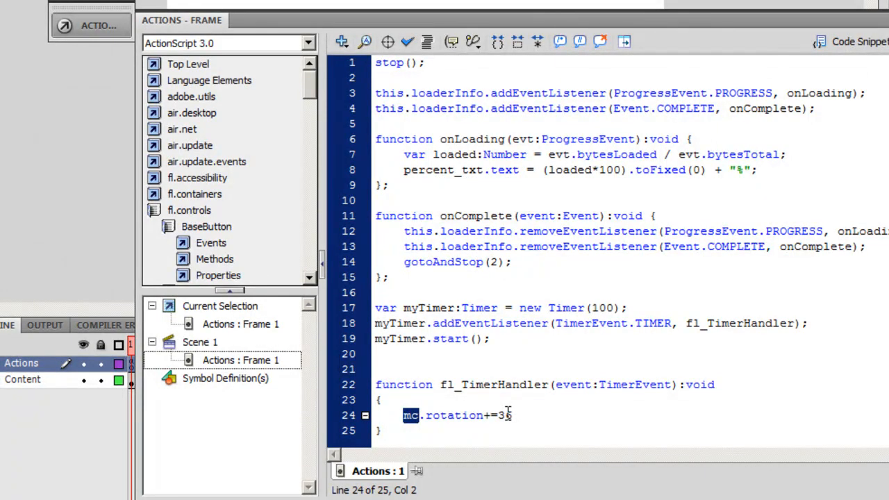
text(6)
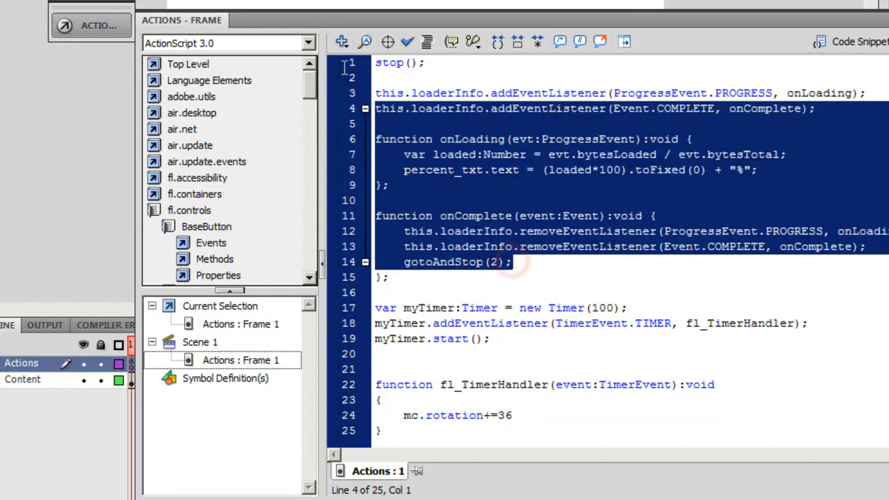
Insert myTimer.stop(); on a new line above gotoAndStop(2) in onComplete.
click(452, 261)
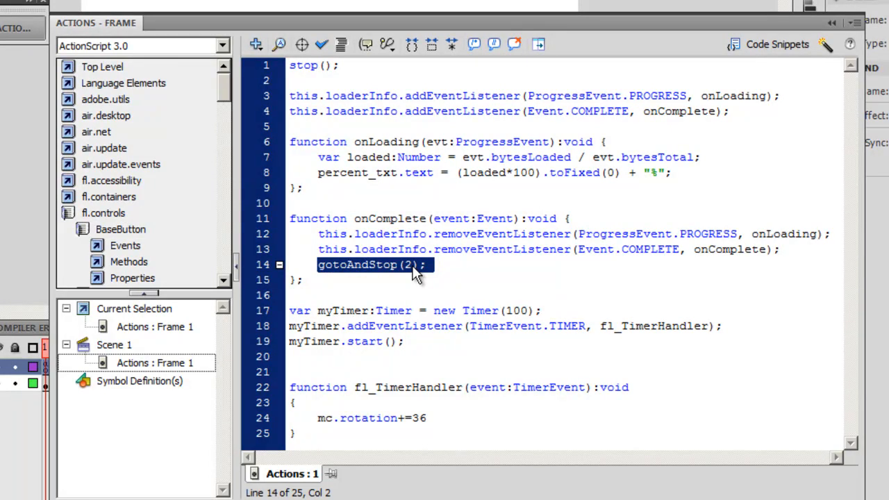
mouse_move(781, 265)
text(m)
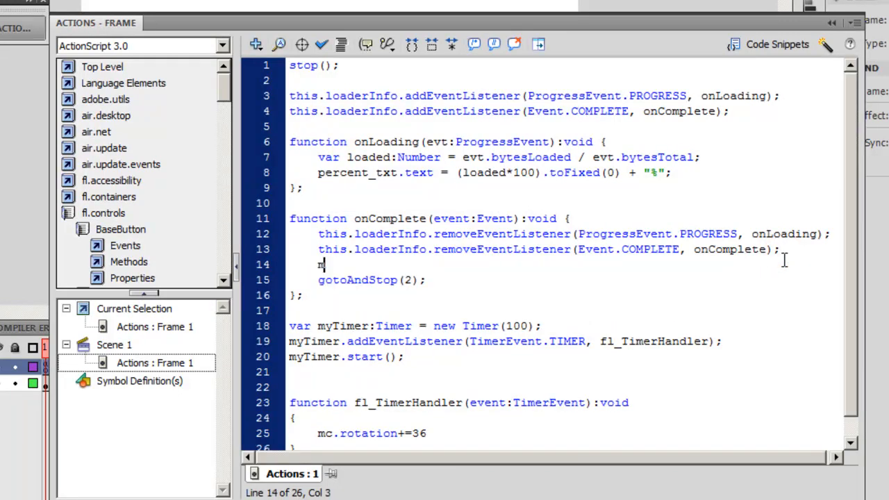
text(yTimer.)
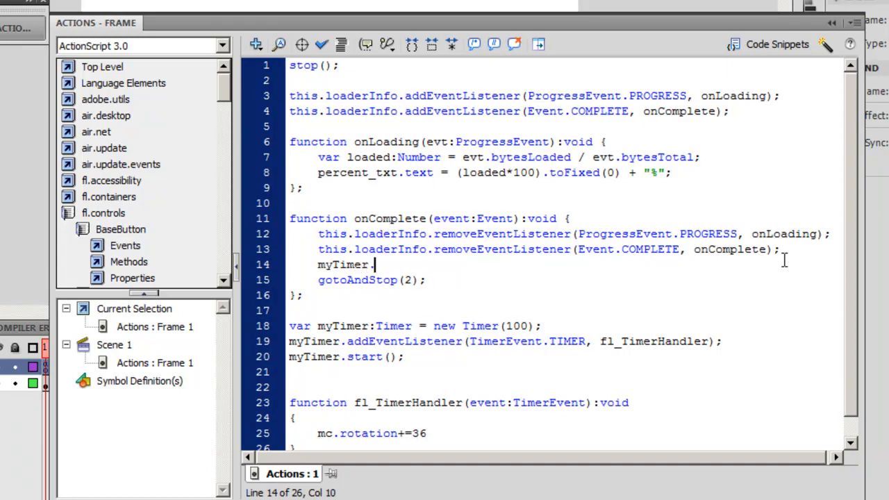
text(stop)
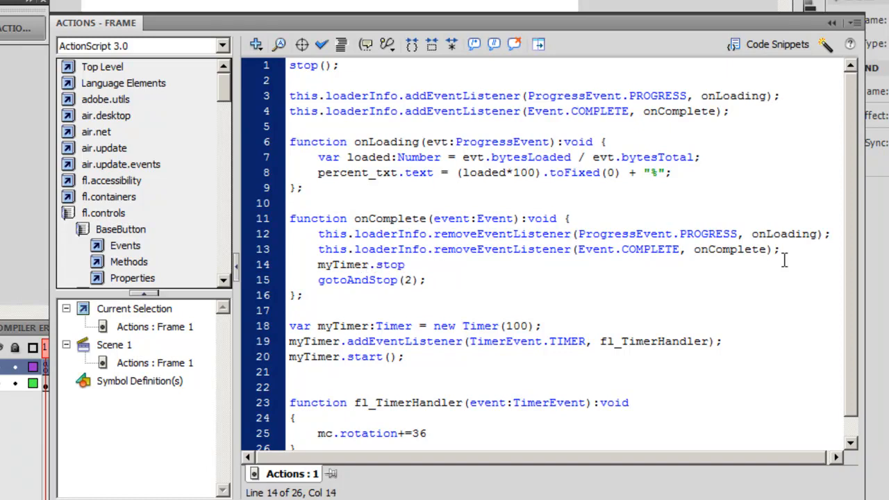
text(();)
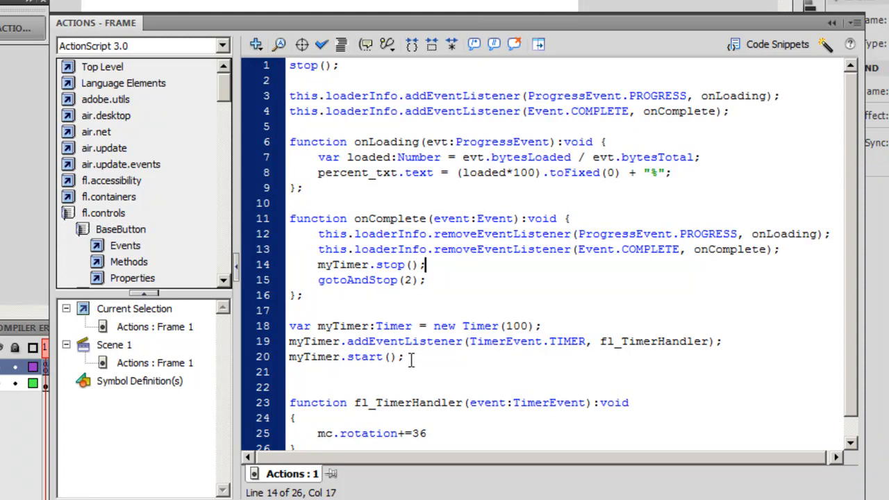
click(430, 265)
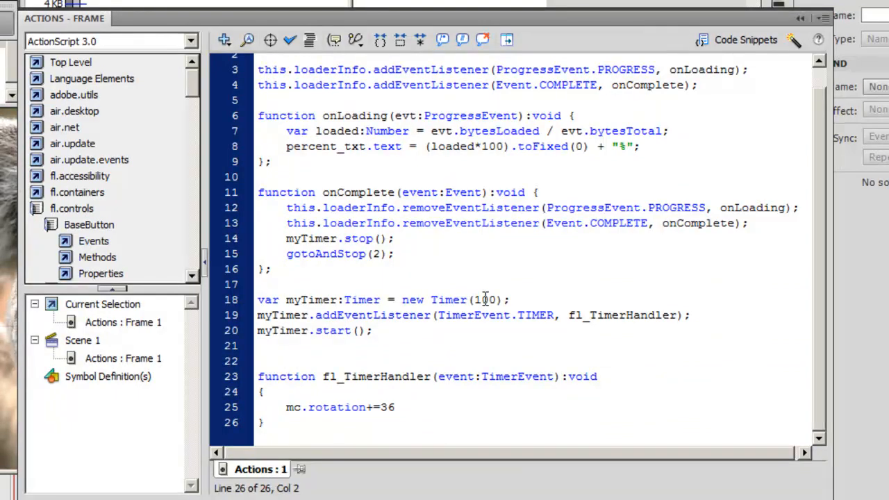
double_click(484, 299)
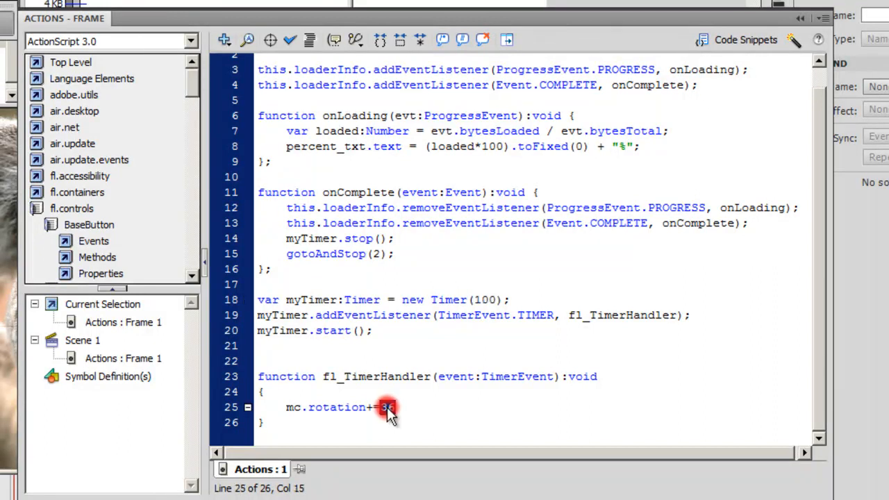
double_click(387, 407)
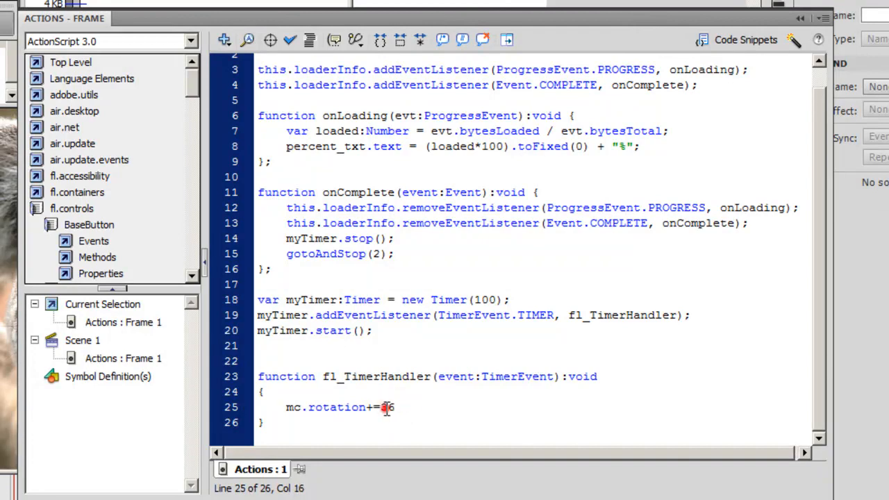
double_click(388, 407)
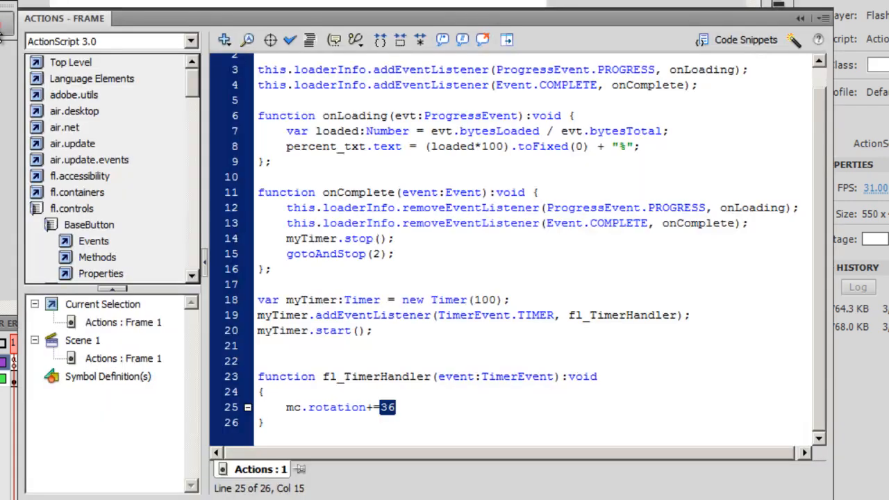
click(396, 406)
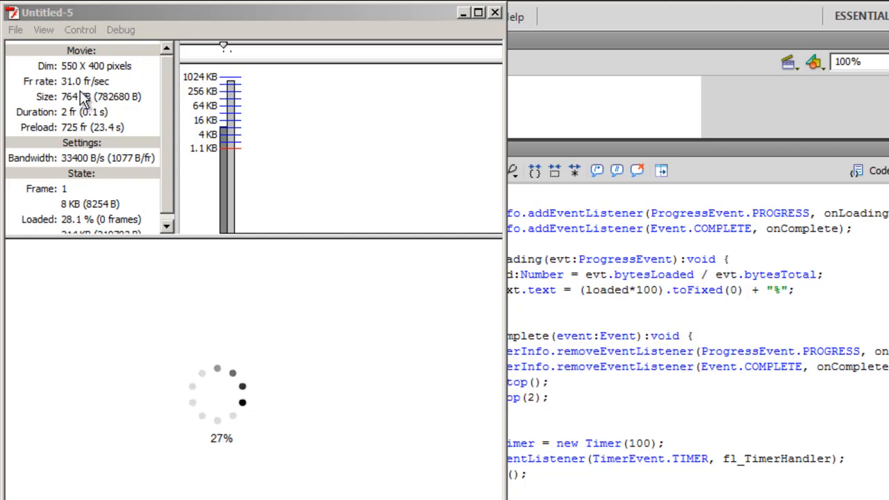
Close the preloader test window and bring back the frame 1 ActionScript.
click(43, 29)
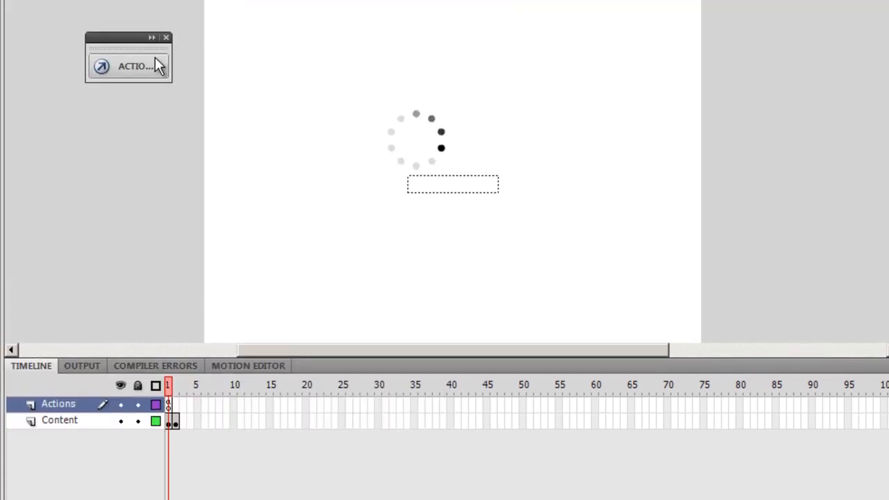
click(129, 66)
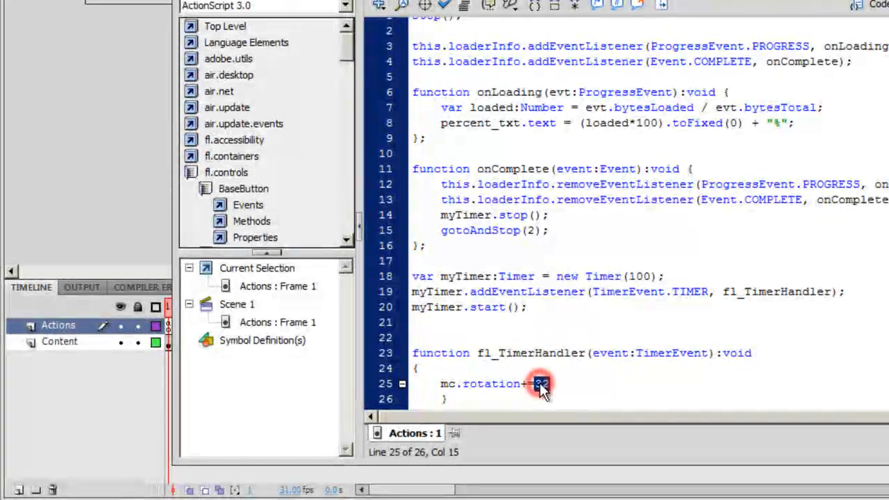
text(3)
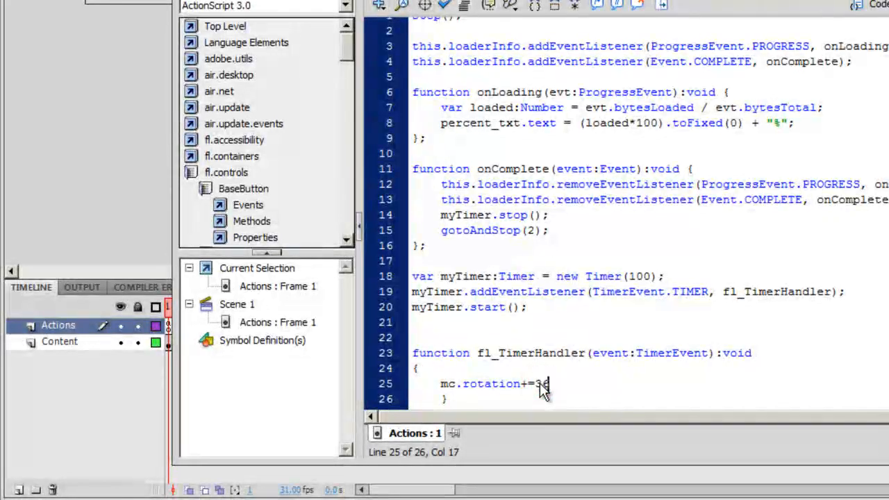
text(6)
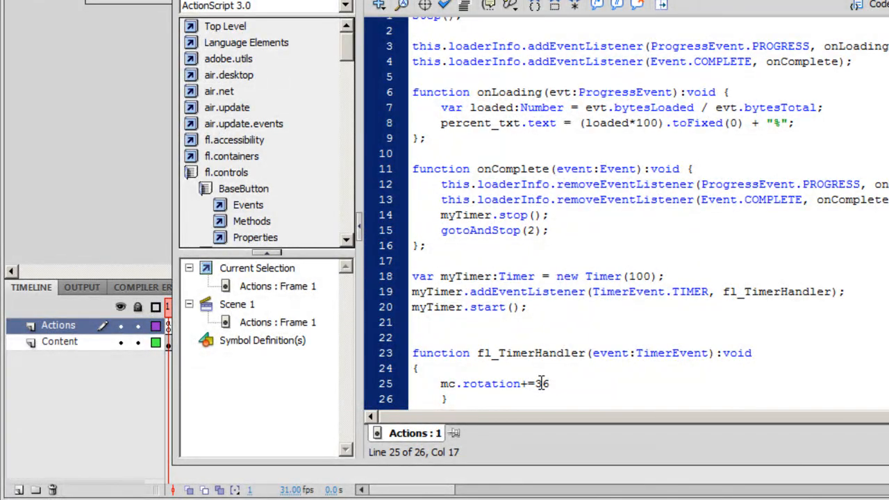
mouse_move(547, 383)
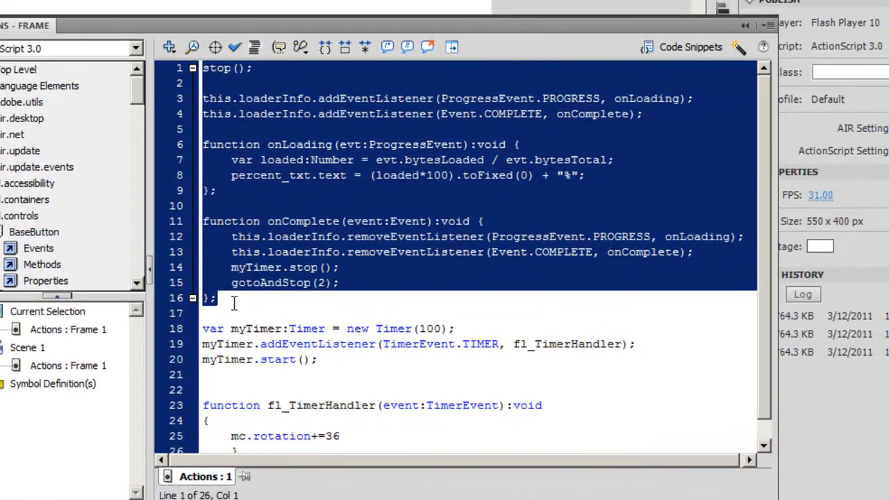
click(208, 313)
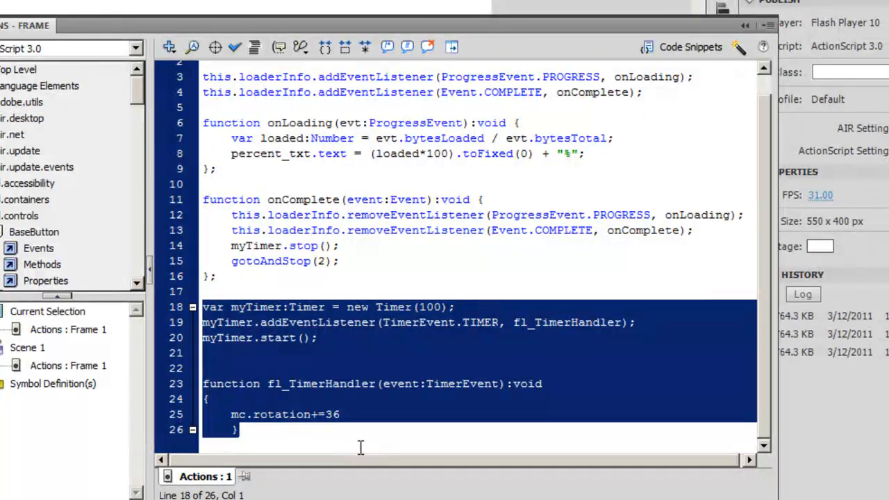
click(319, 368)
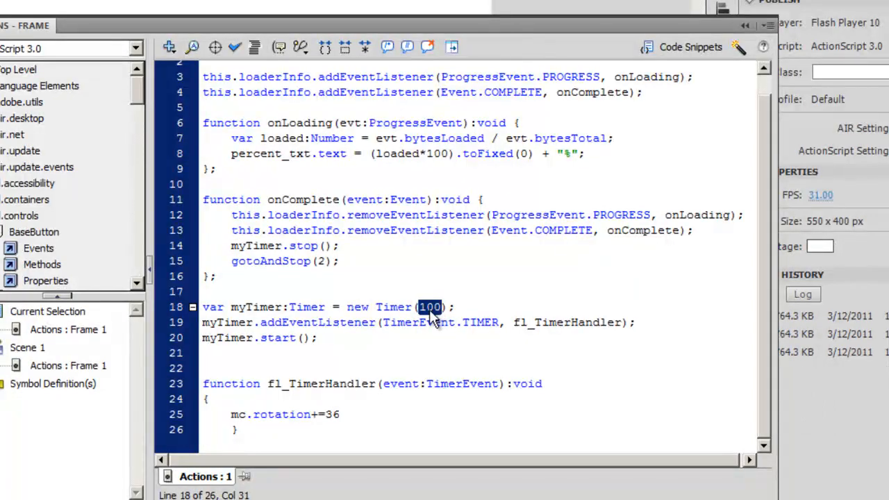
mouse_move(434, 319)
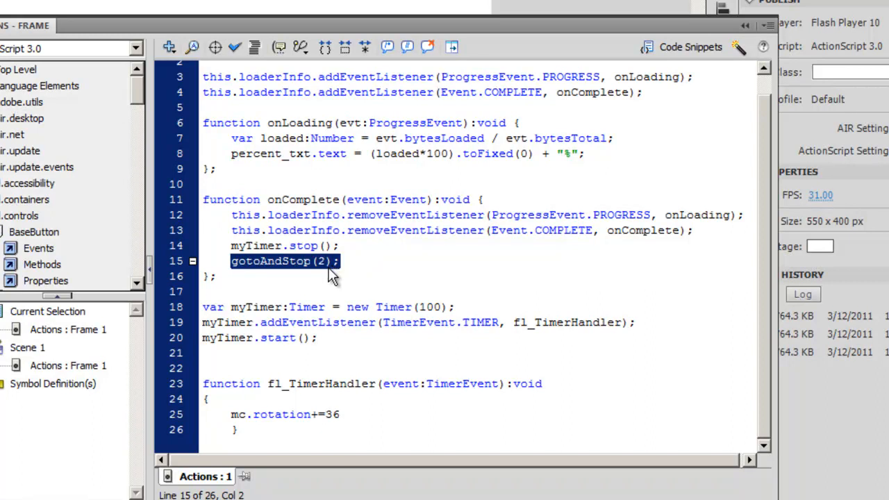
mouse_move(267, 274)
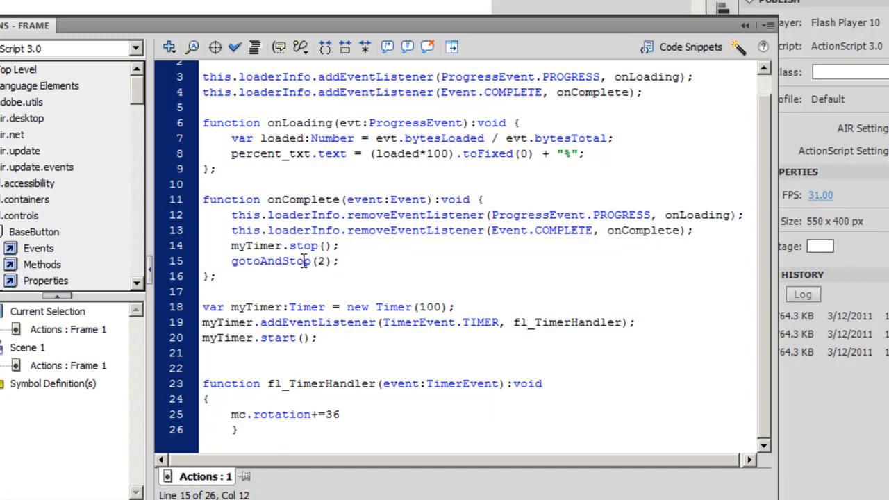
click(302, 261)
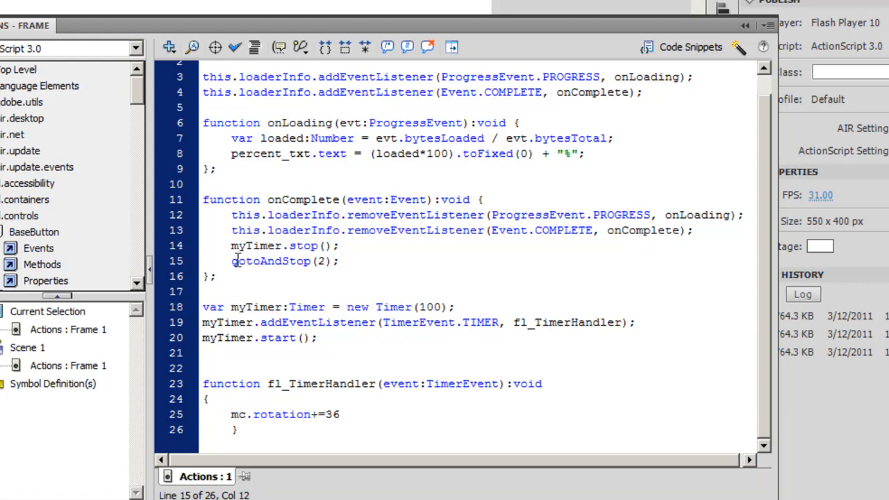
double_click(271, 260)
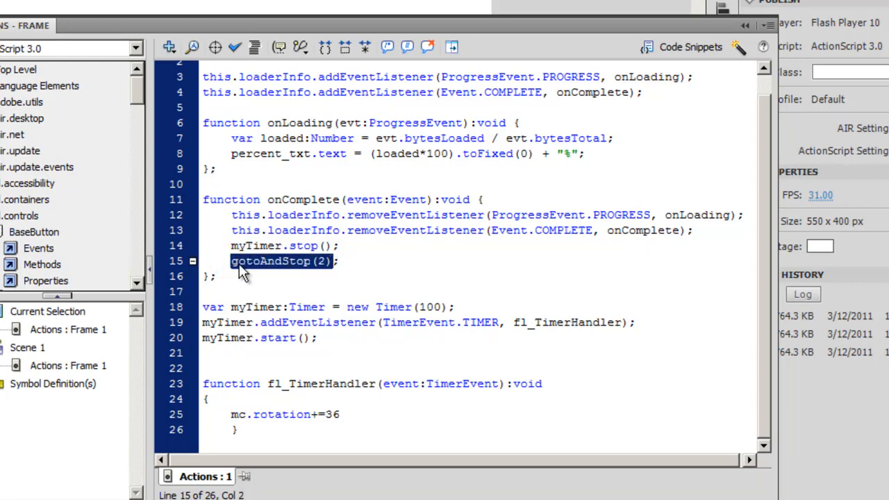
mouse_move(290, 273)
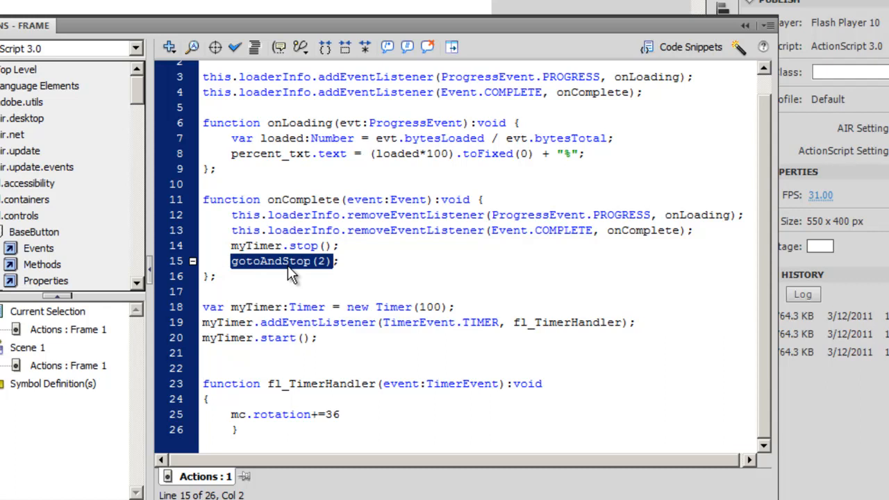
mouse_move(323, 272)
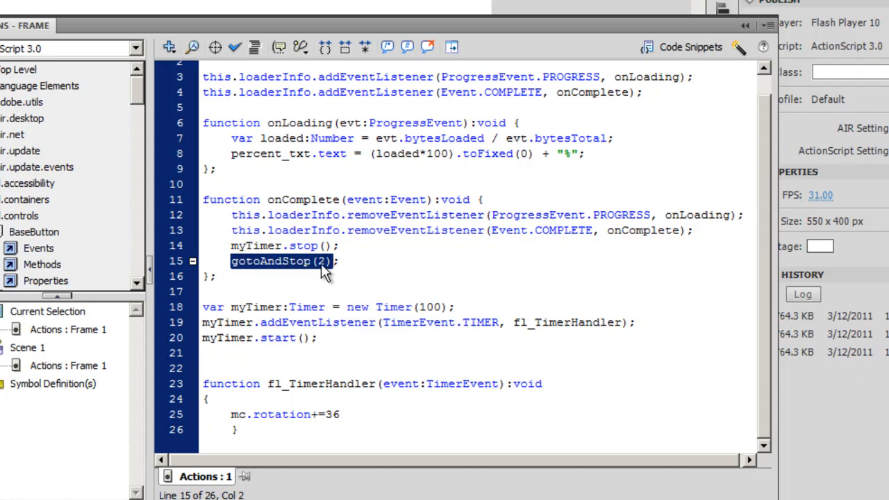